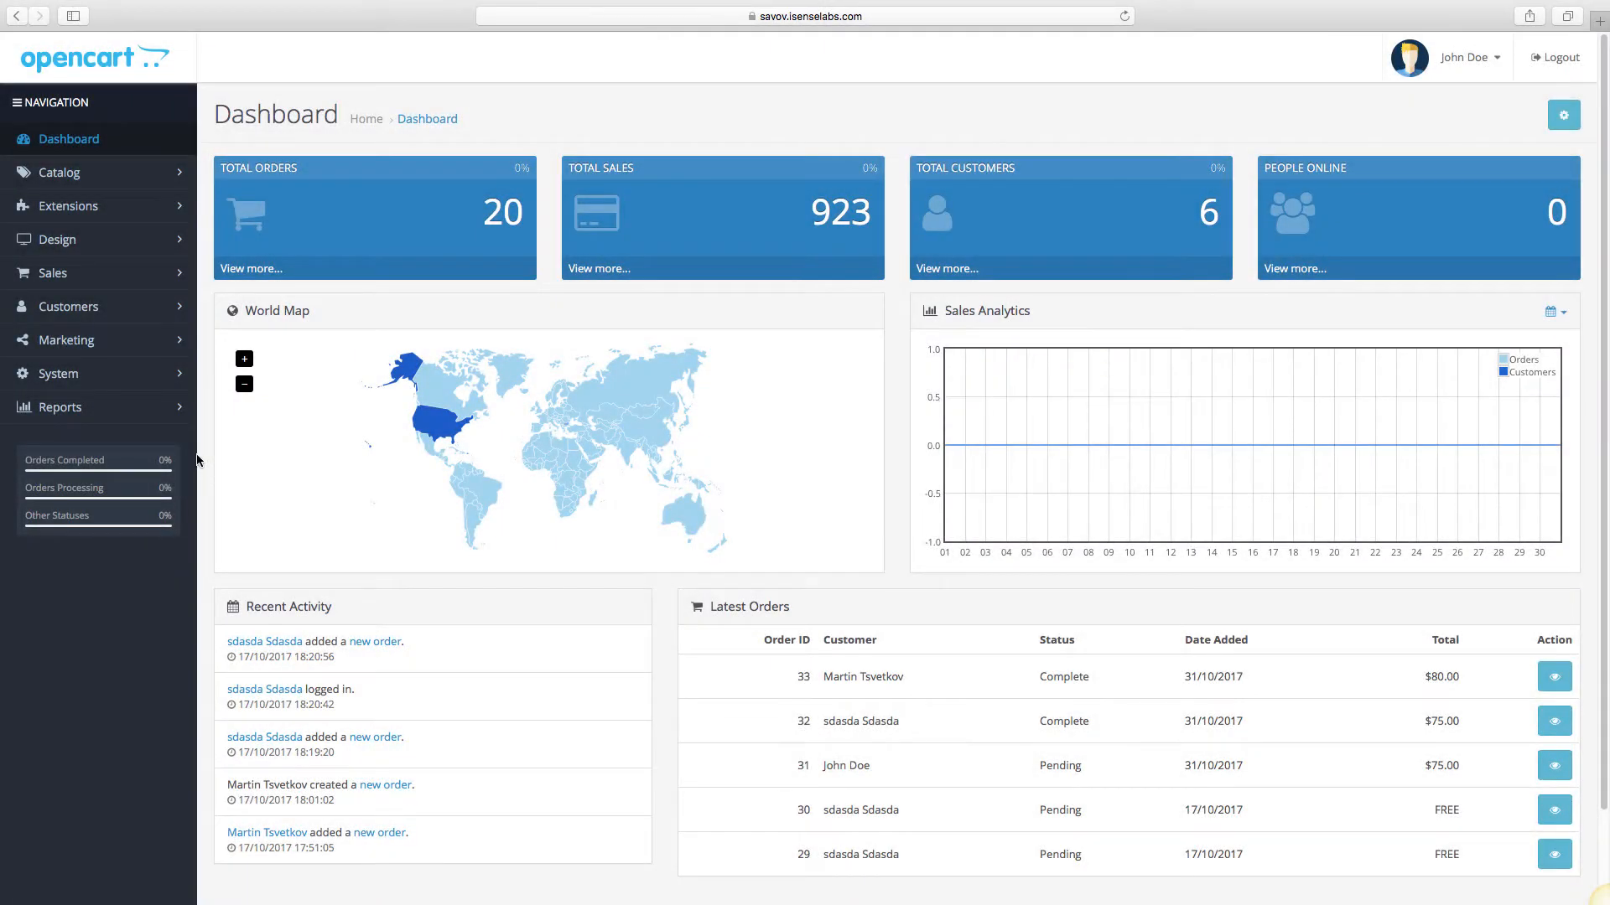
Step: Bring up Amazing Store's settings editor via System > Settings, showing its name, owner, address and telephone
left_click(54, 374)
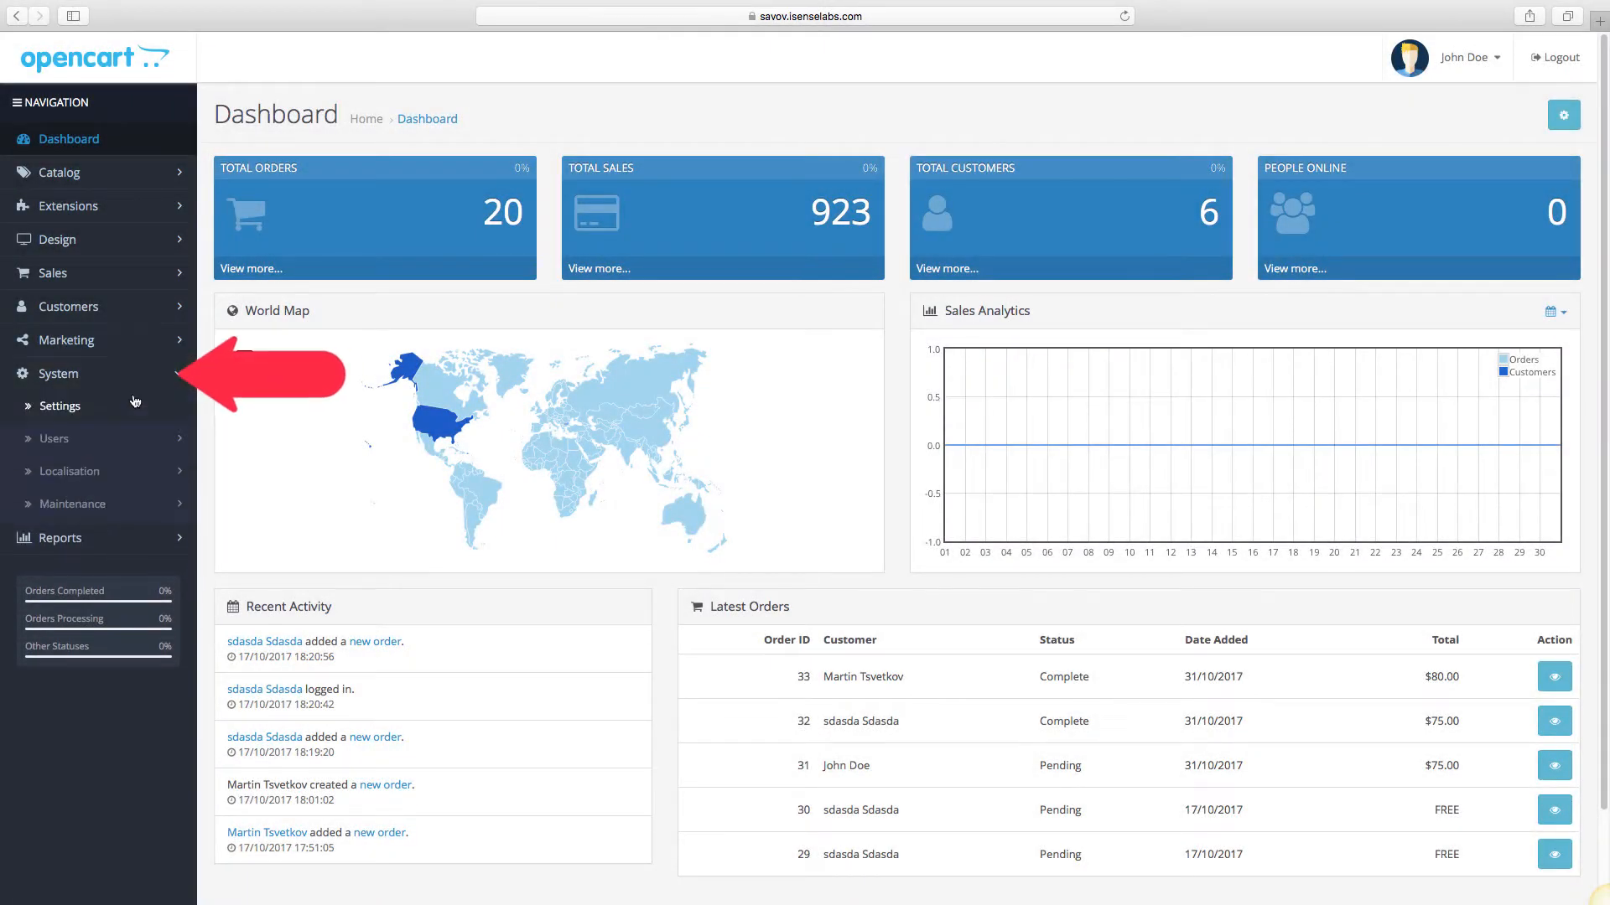
left_click(67, 406)
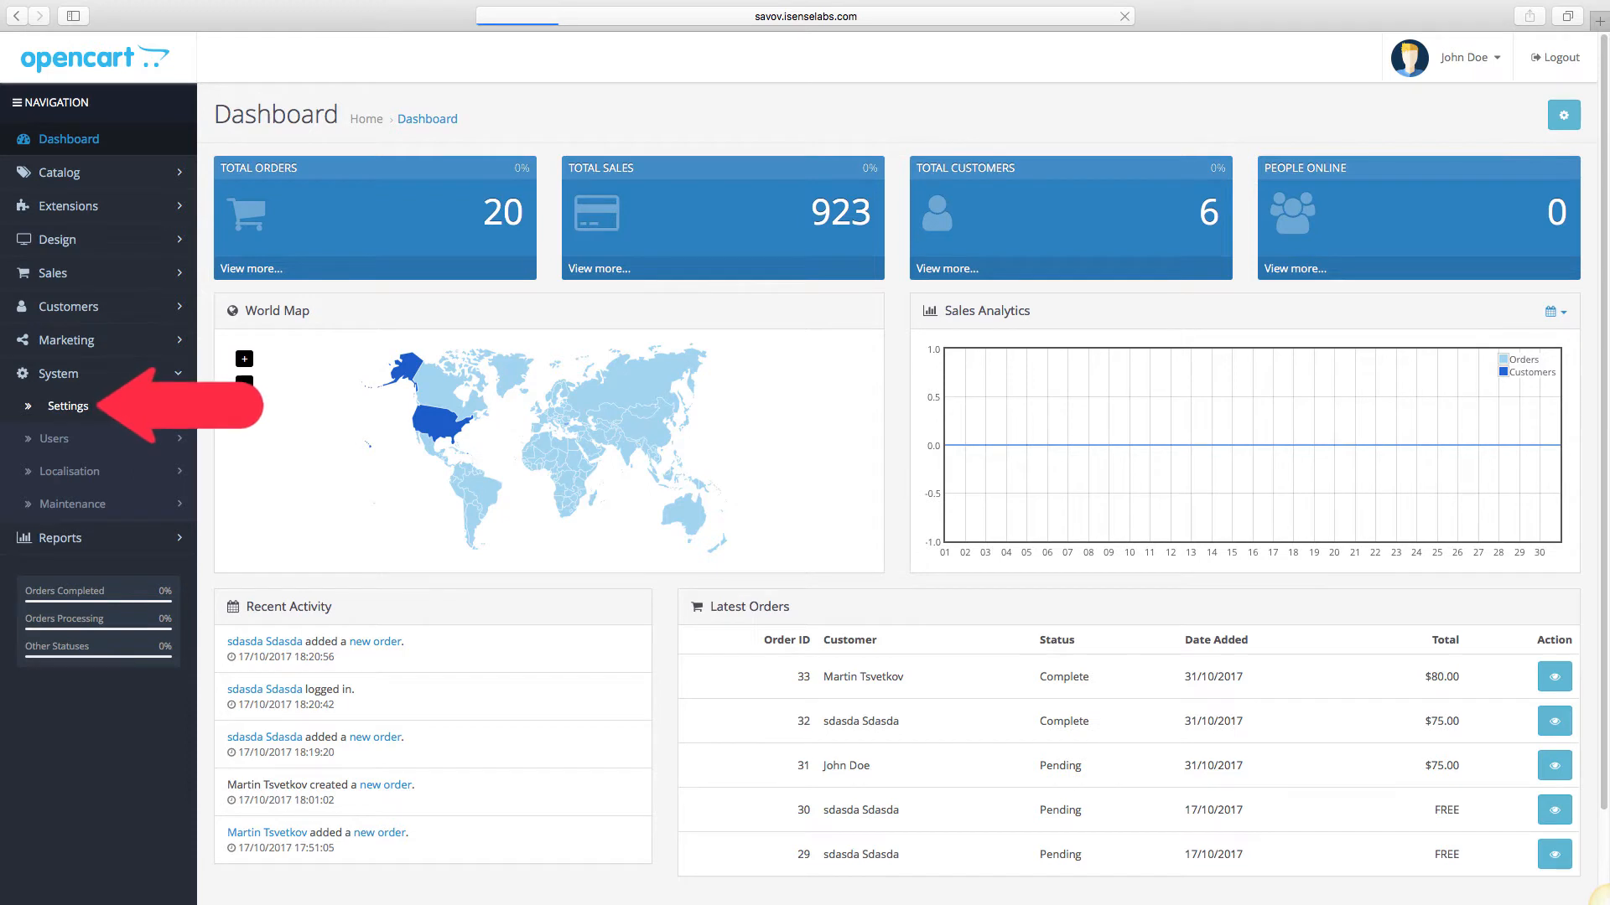
left_click(68, 404)
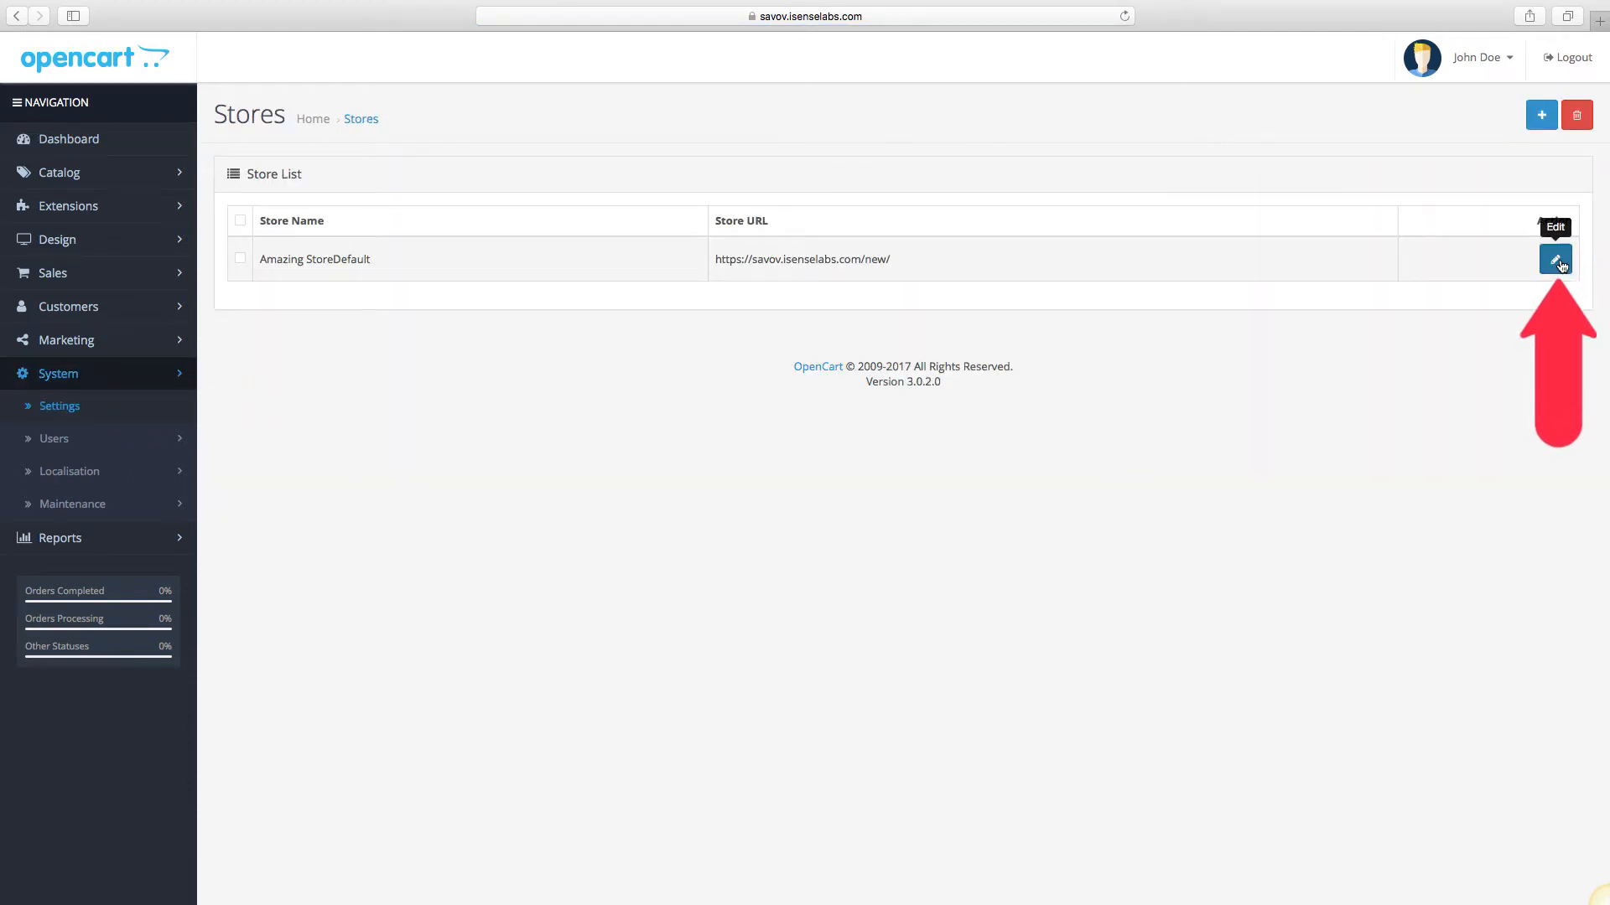
left_click(1555, 259)
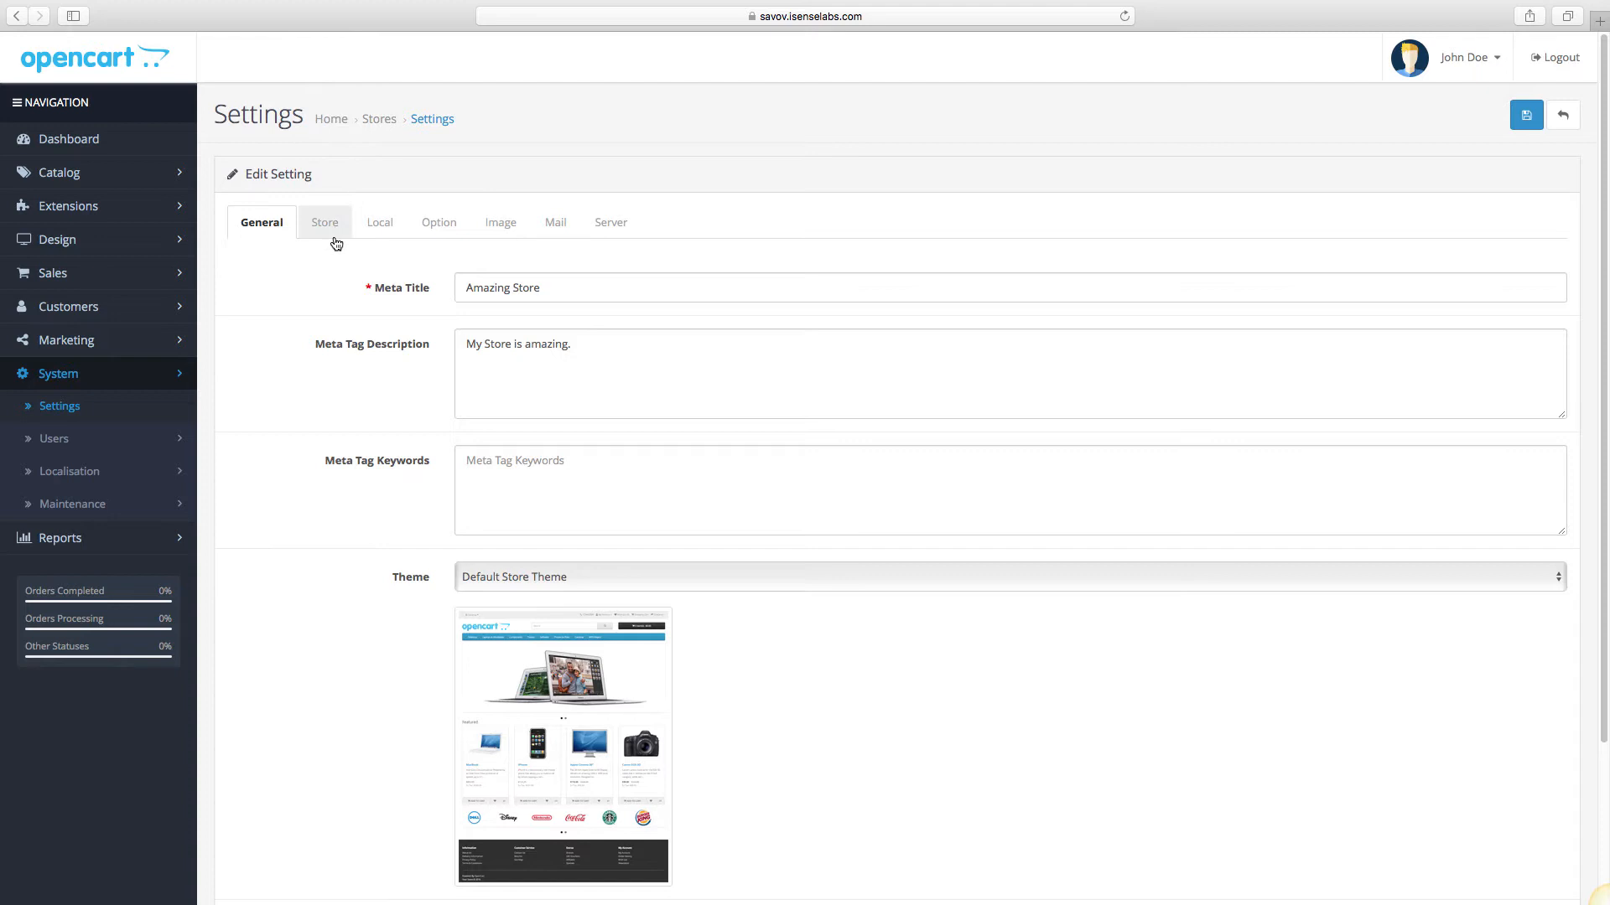
left_click(324, 221)
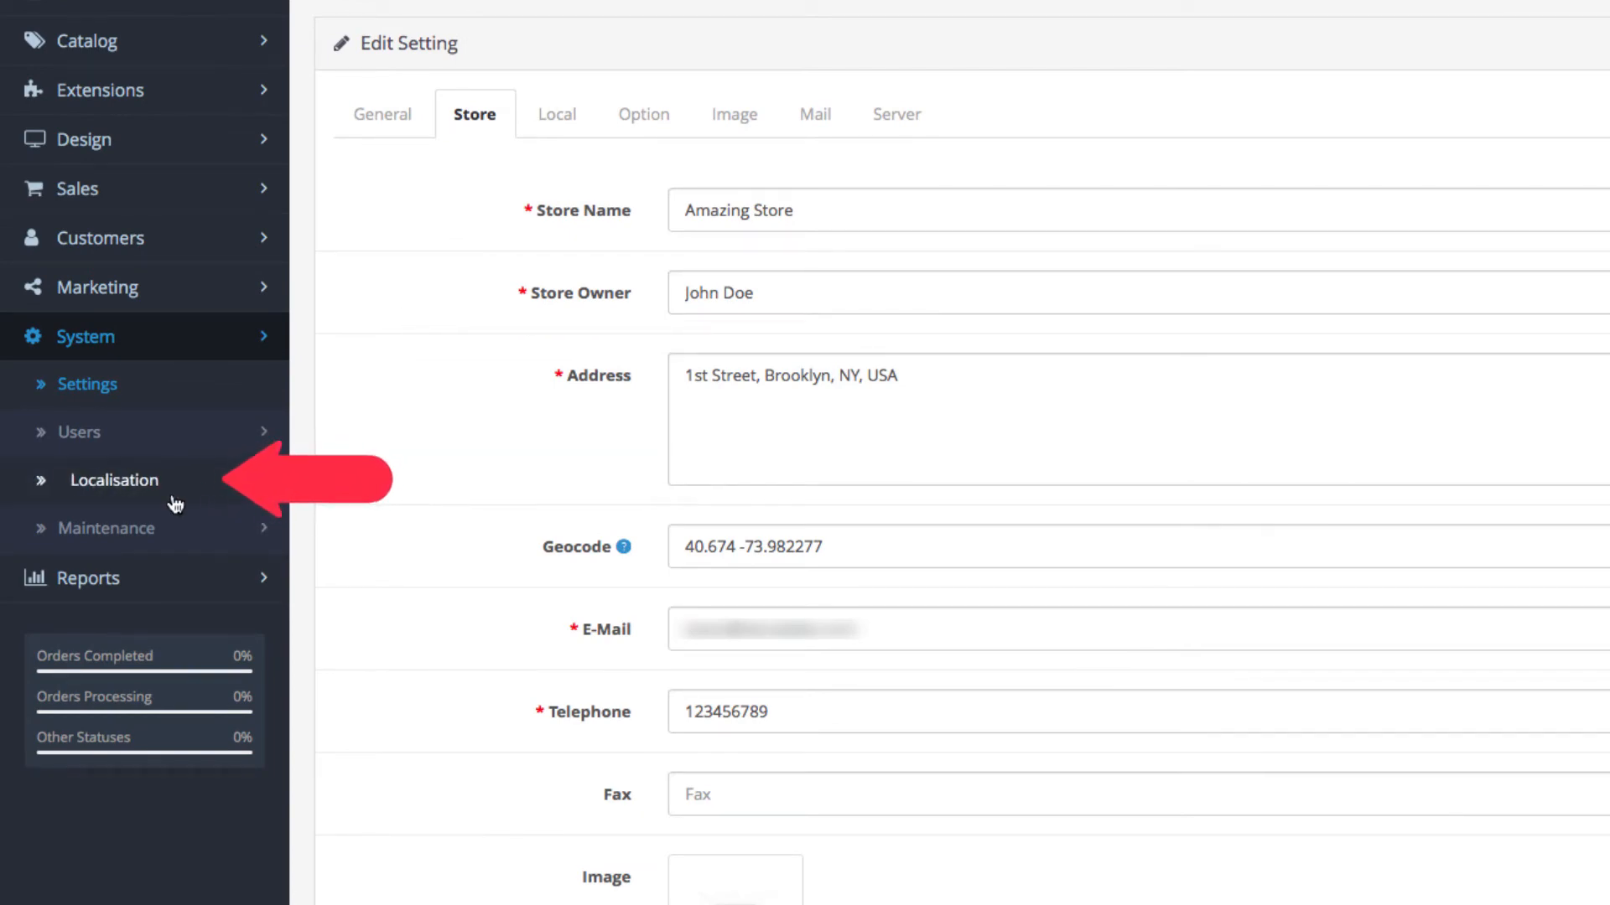
Step: Start a new store location from the empty Store Location list under Localisation
left_click(114, 479)
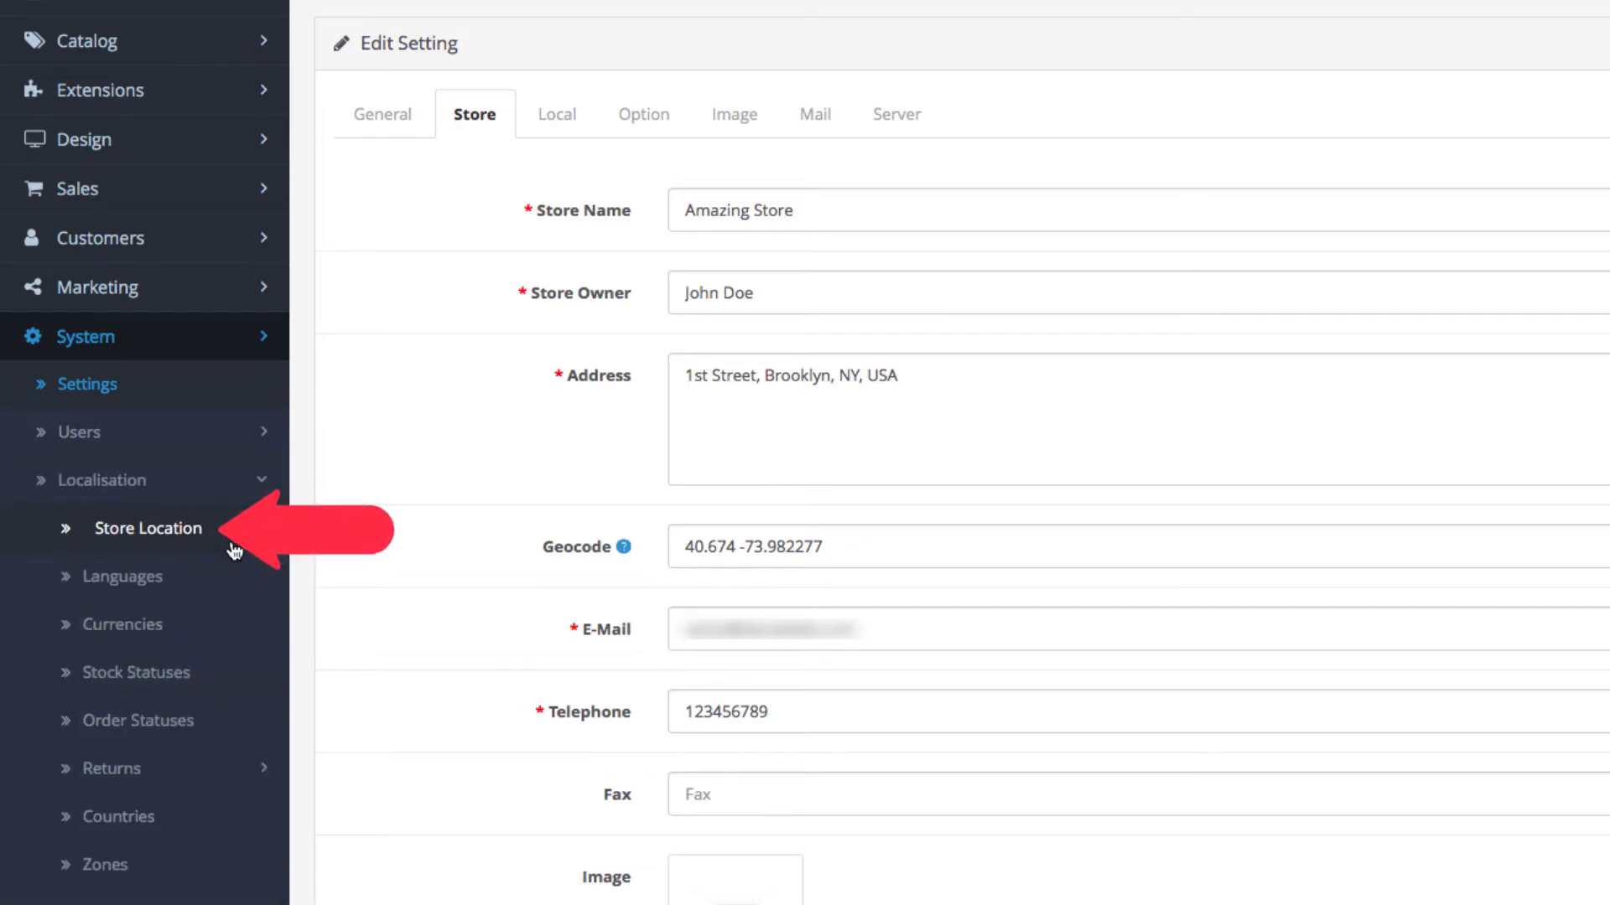
left_click(147, 529)
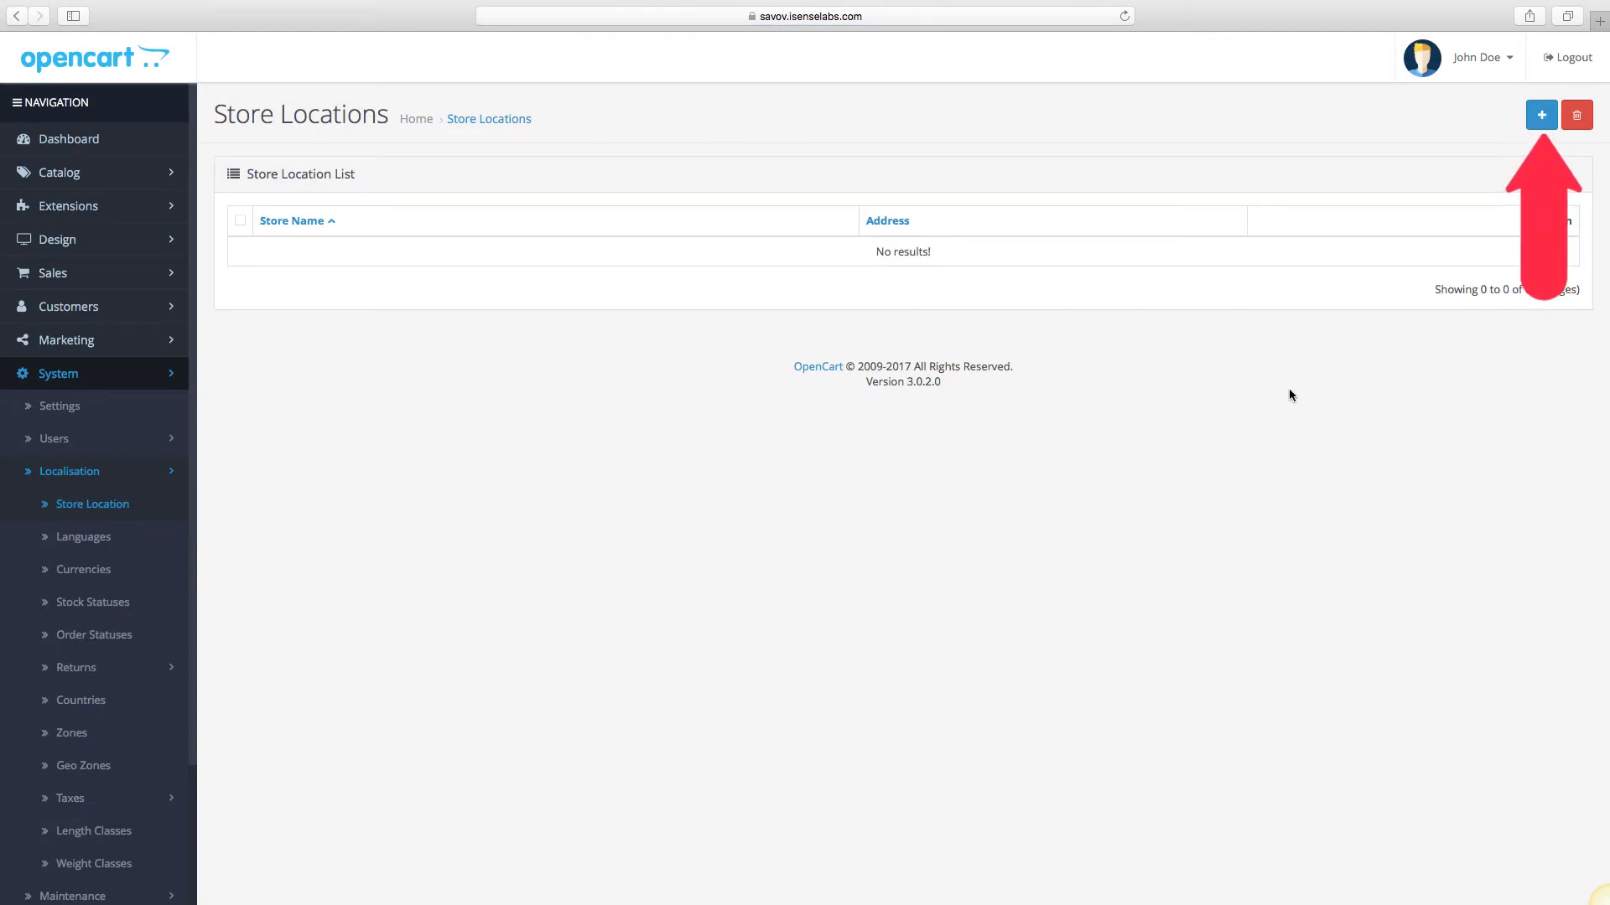
mouse_move(1541, 115)
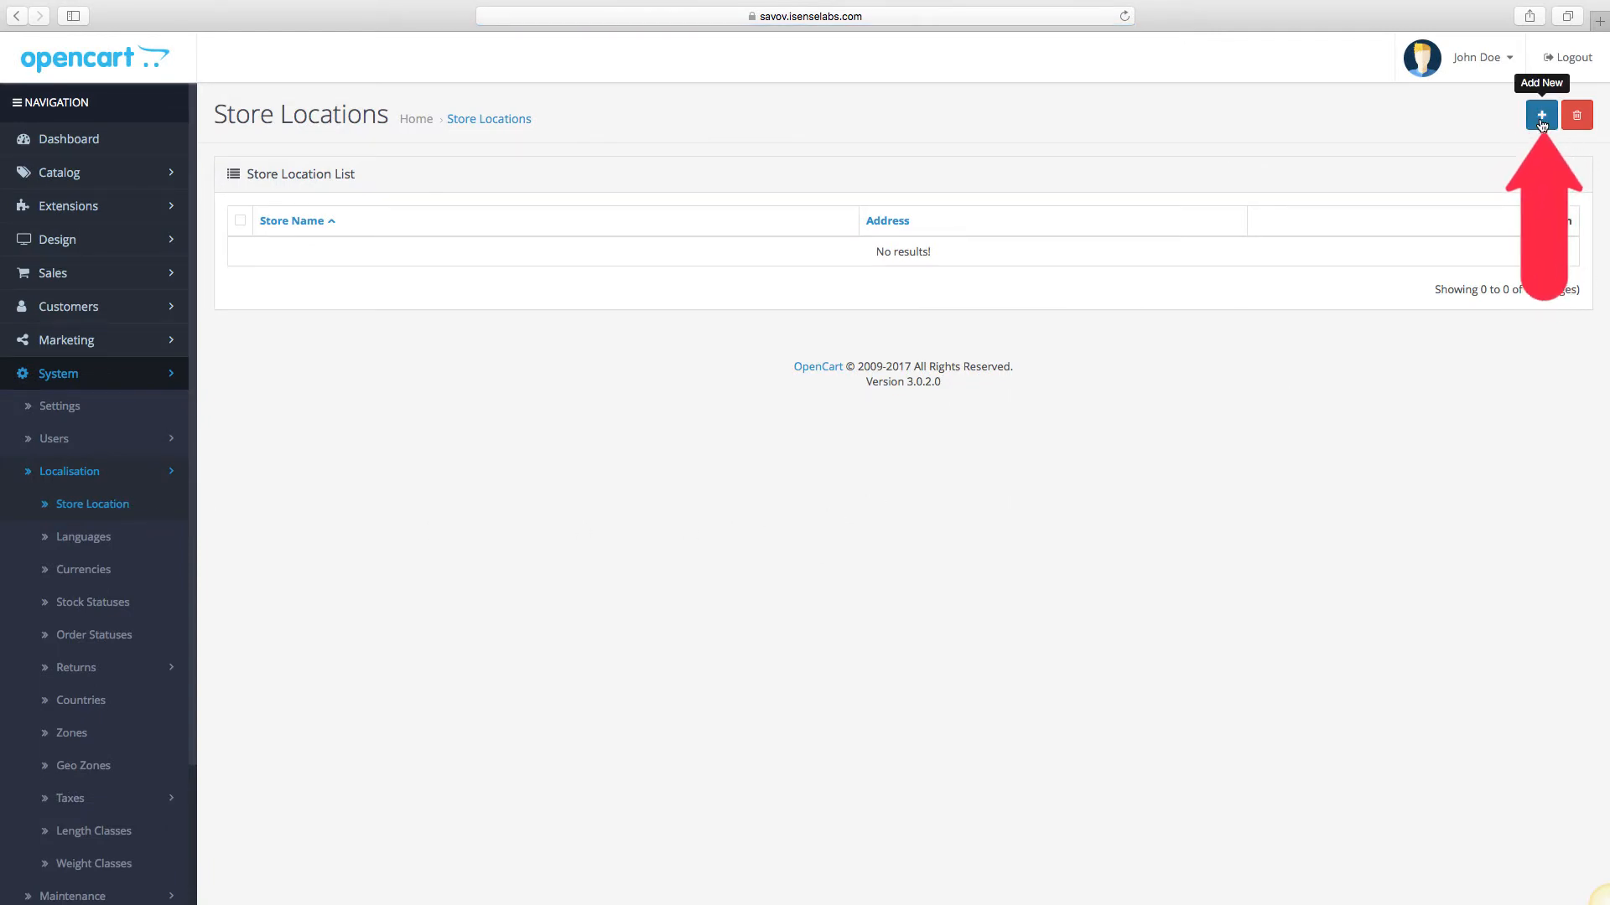
left_click(1540, 115)
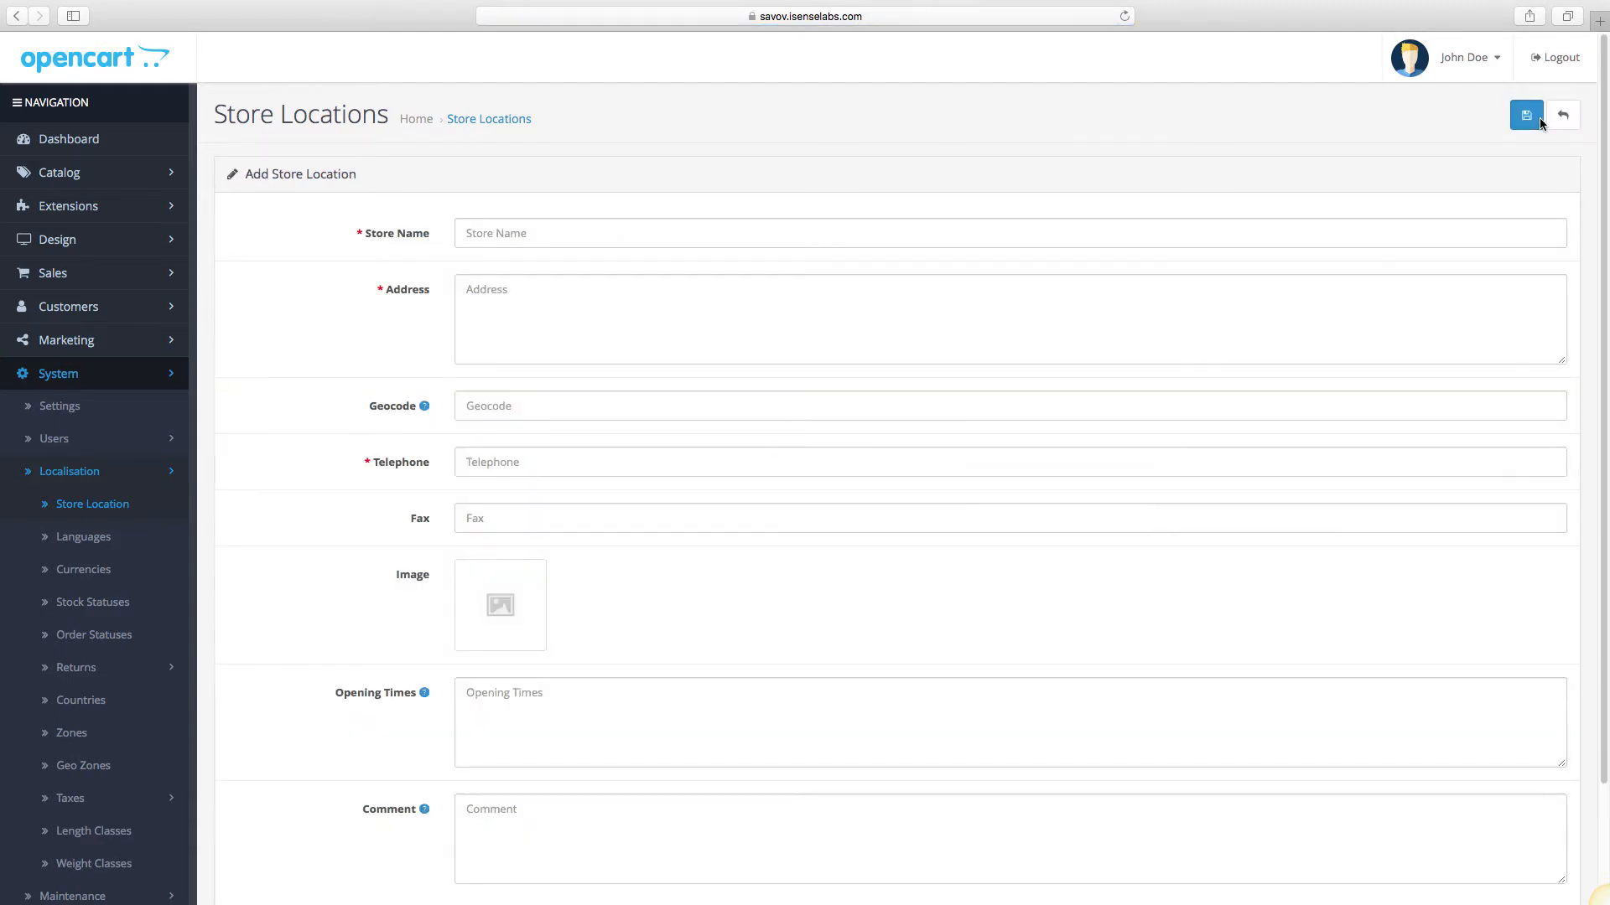
Step: Name the location 'Amazing Store 2' with address '2nd Street, Brooklyn, NY, USA'
scroll("down", 3)
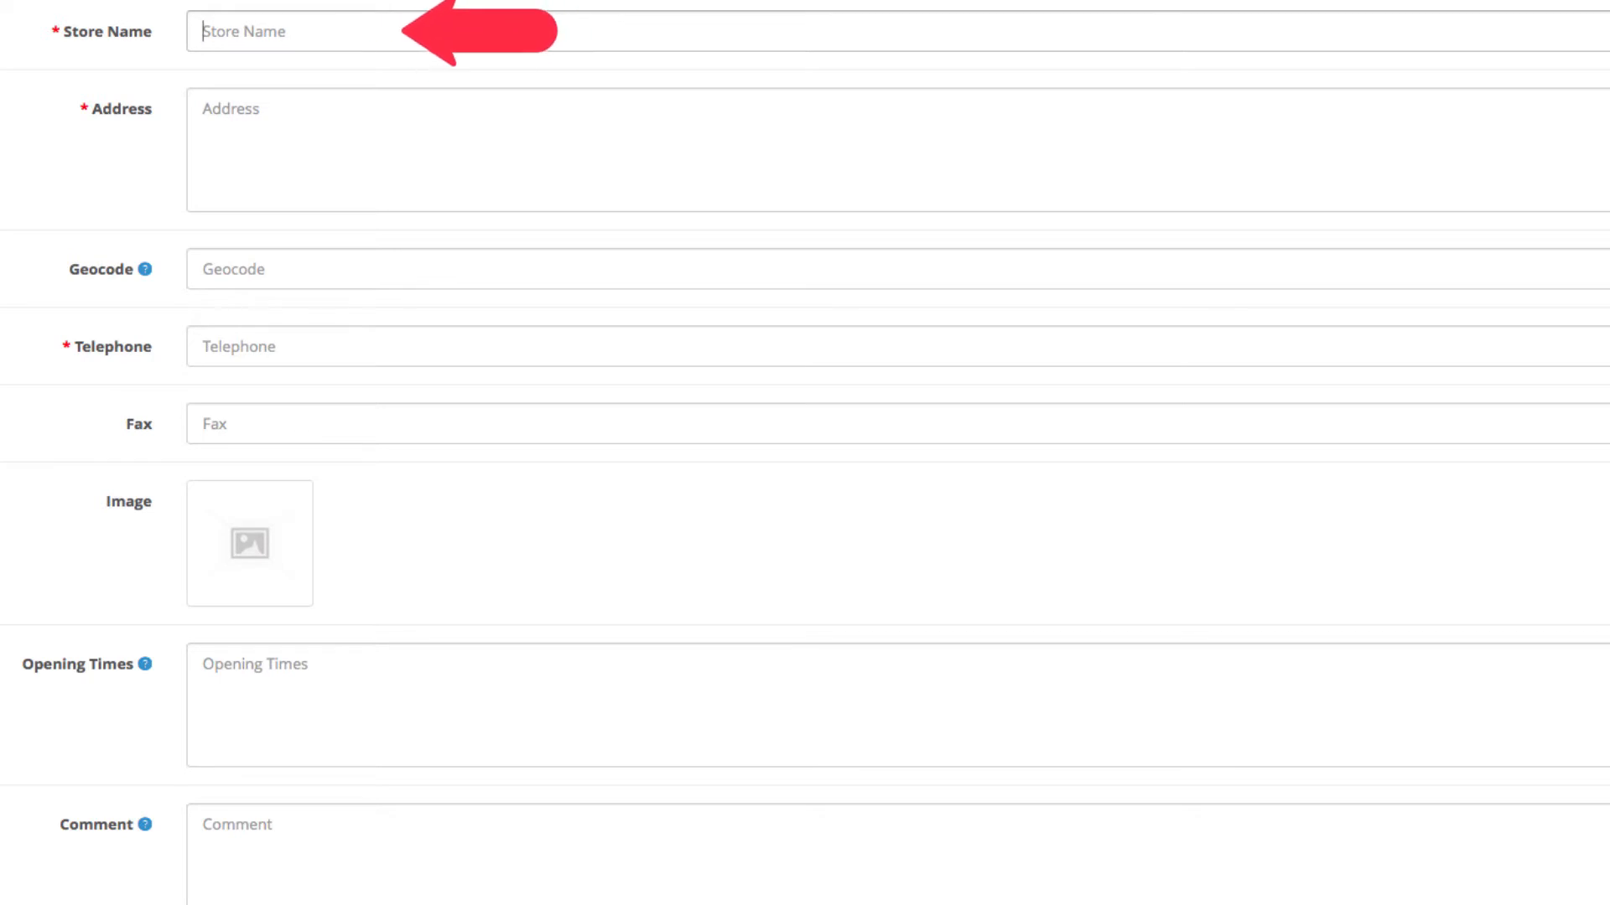
type("Amazing Store 2")
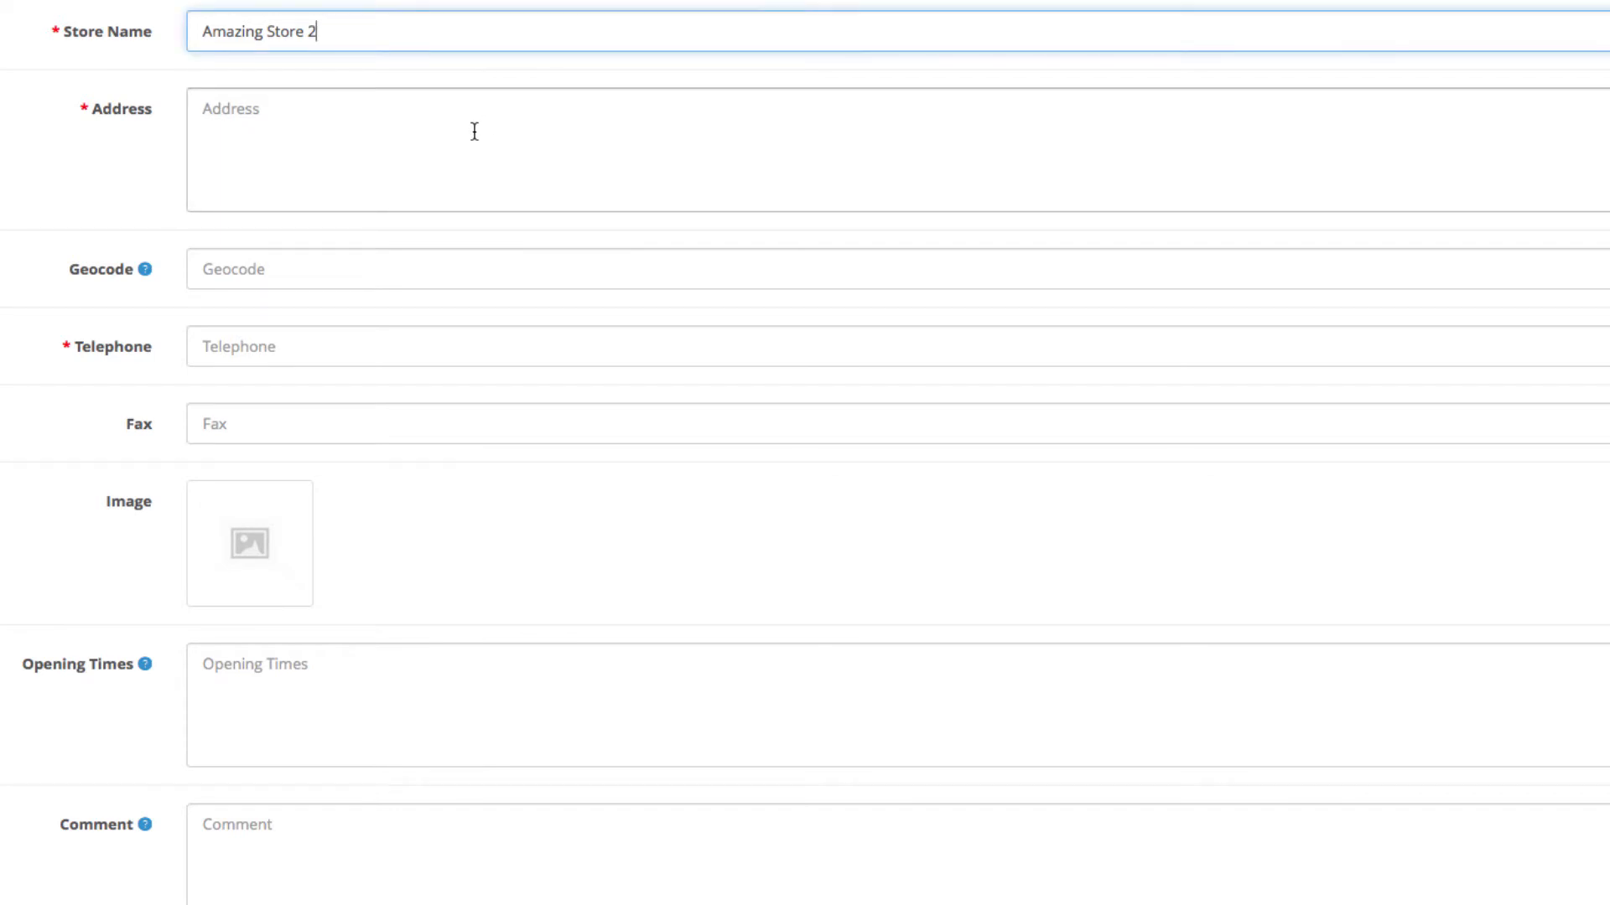
left_click(472, 132)
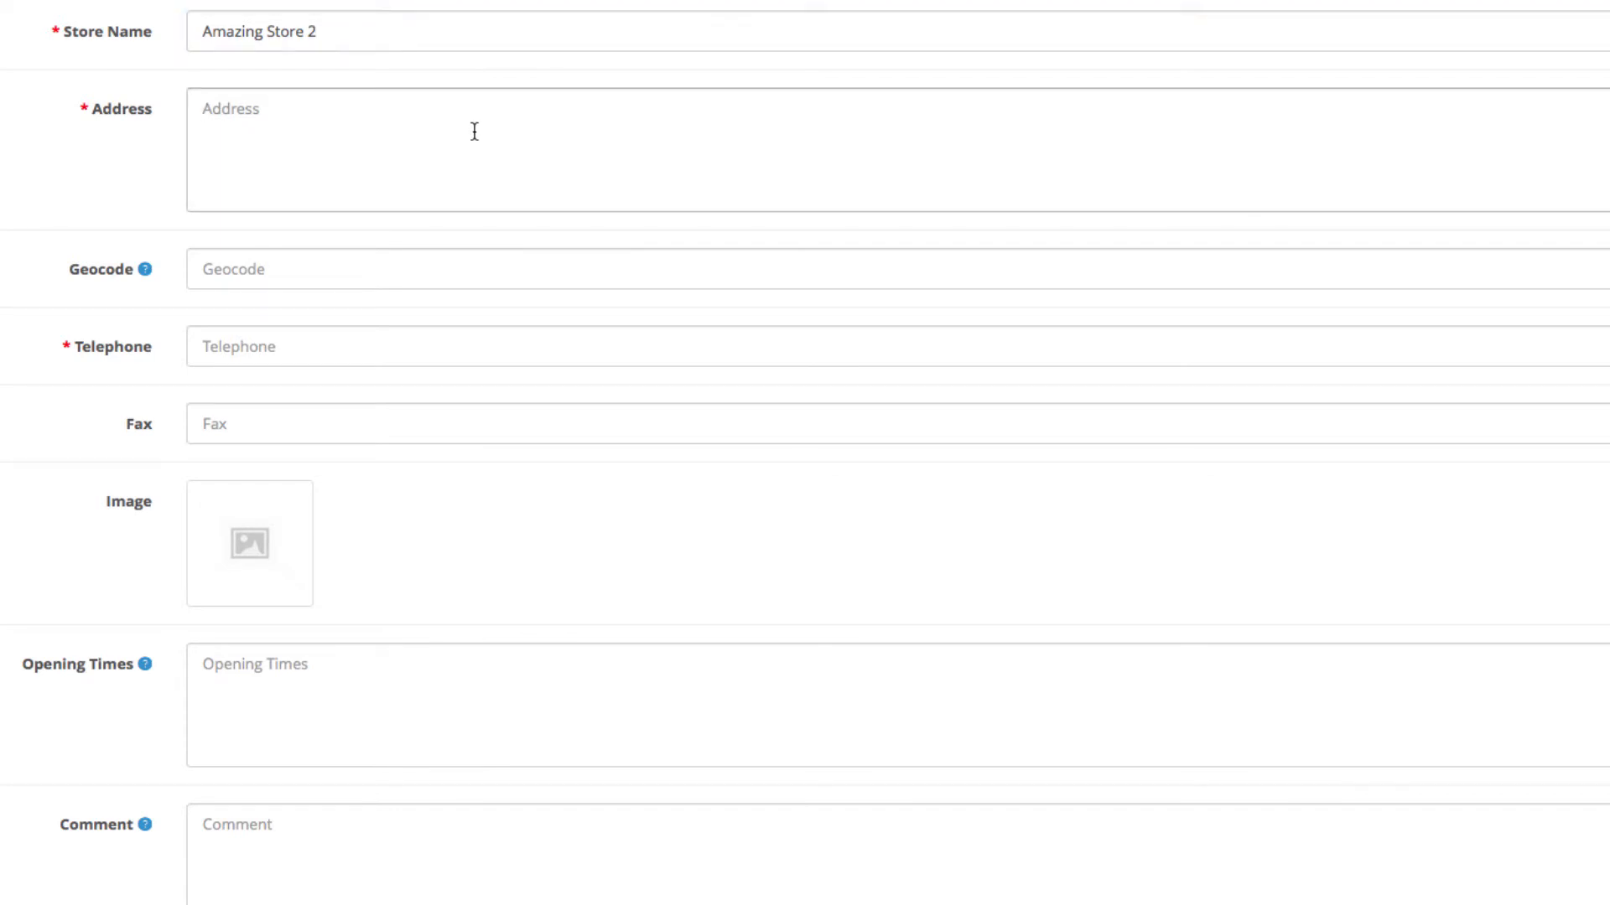
type("2nd")
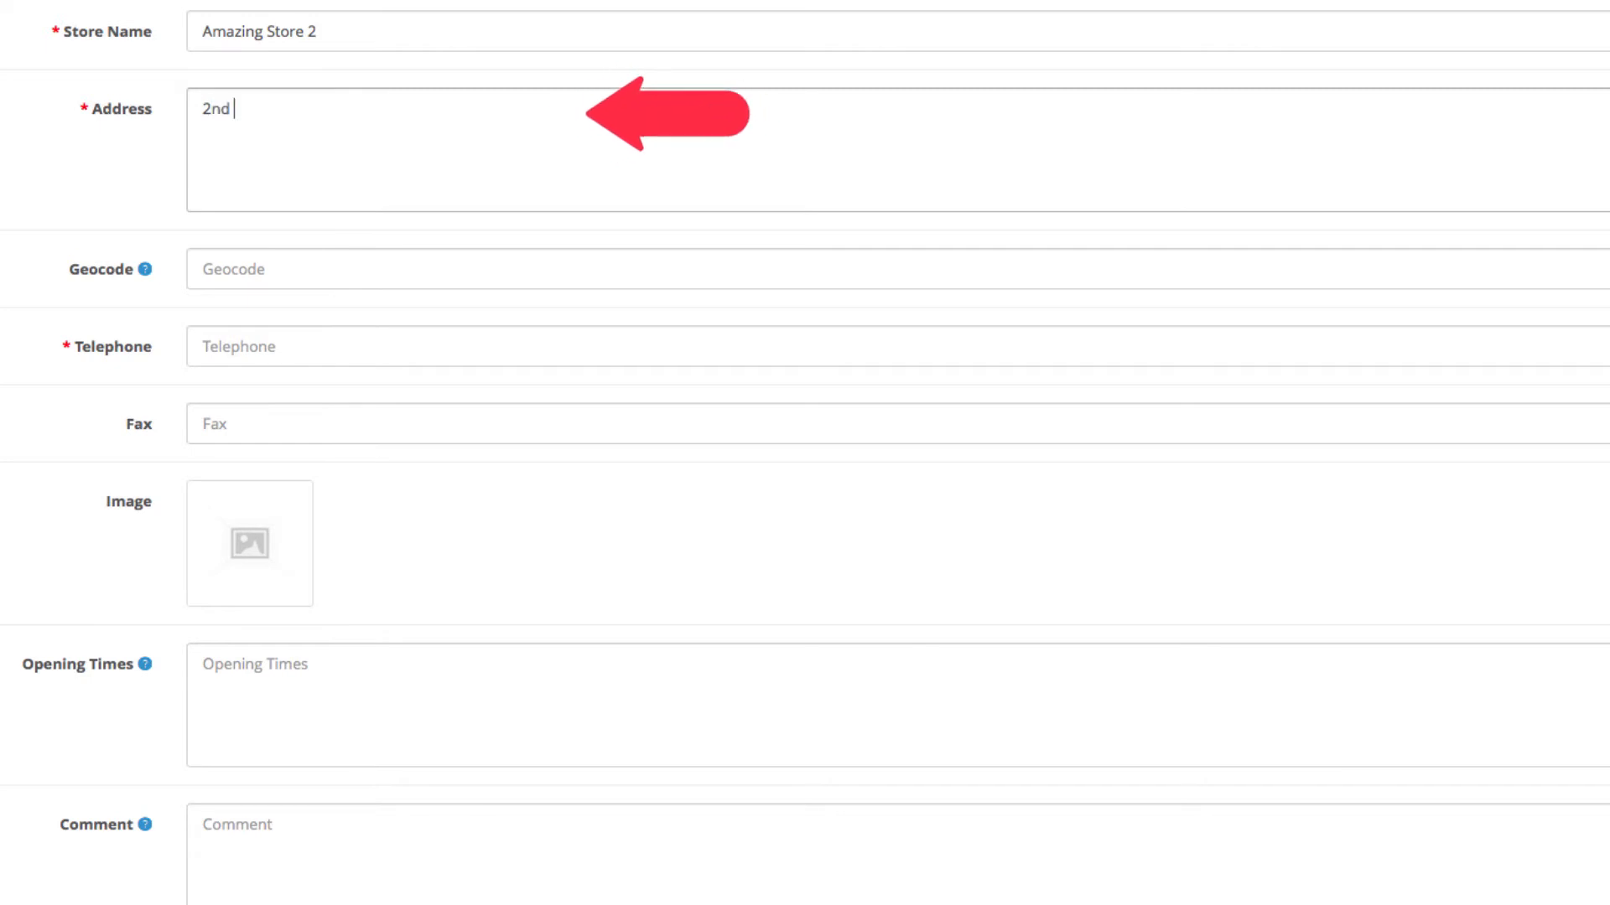
type("Street, B")
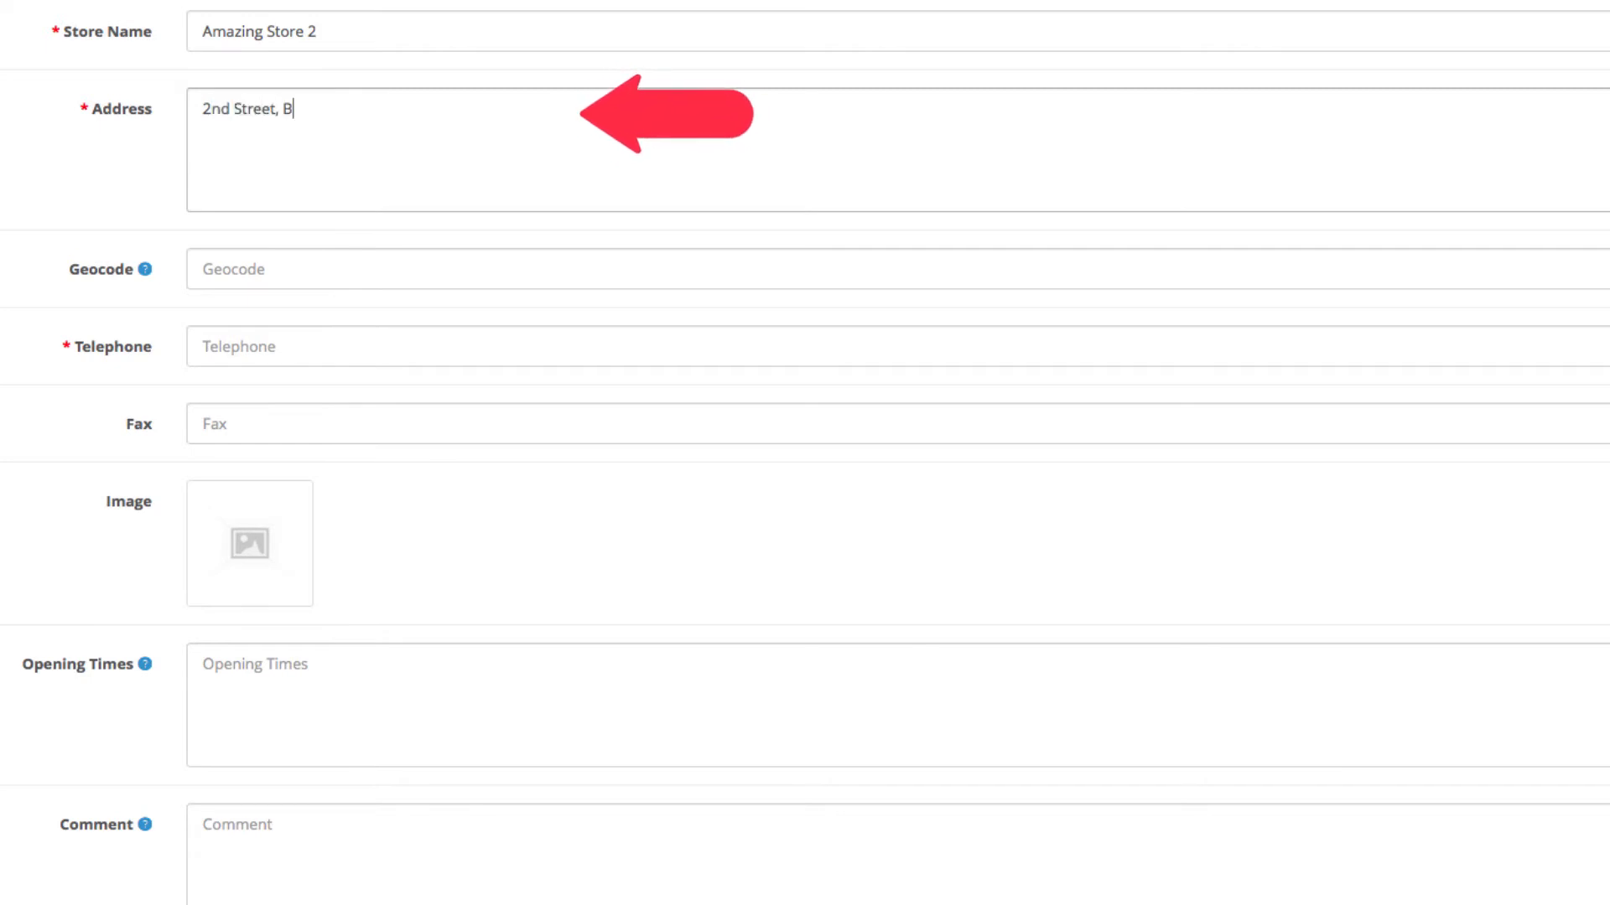
type("rooklyn,")
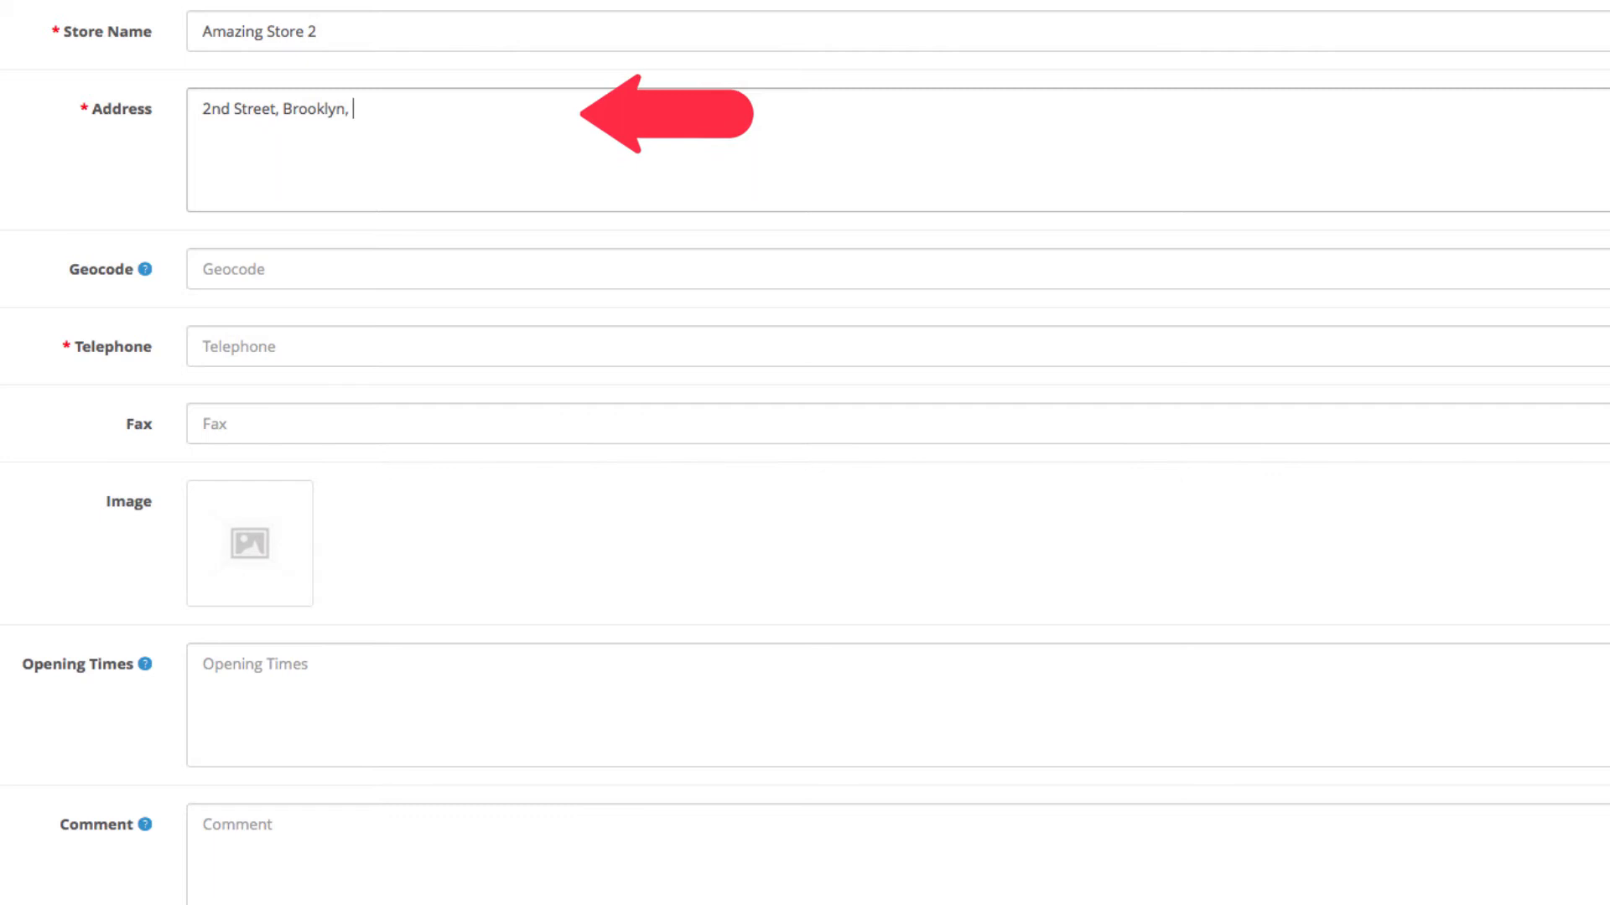
type("NY, USA")
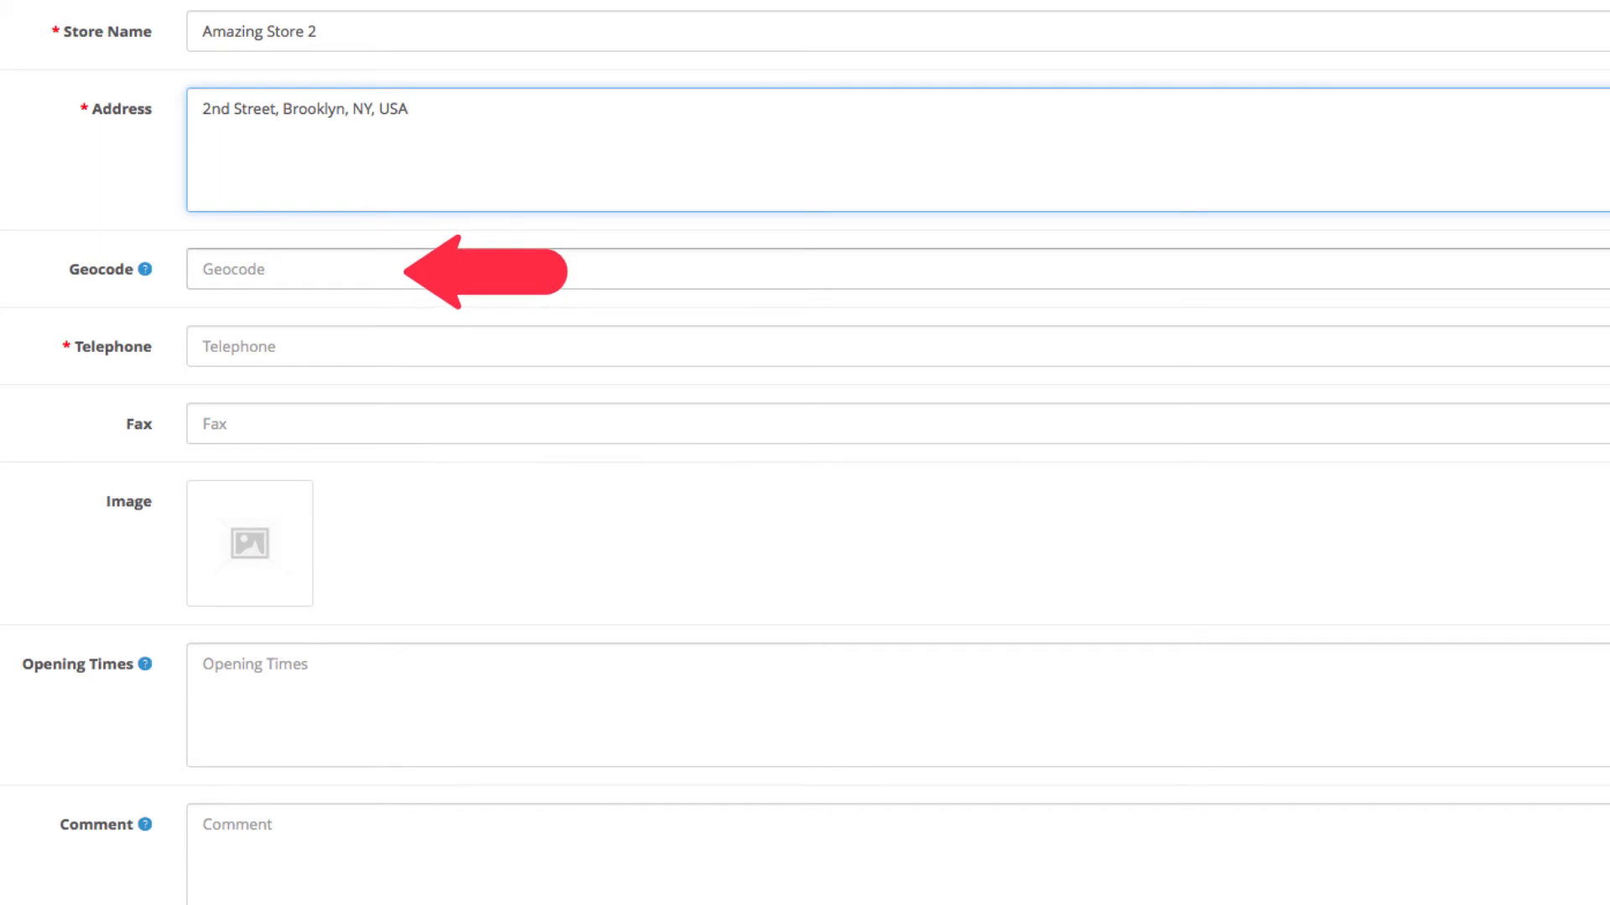
Step: Enter geocode 40.6, -73.983 and telephone 123123123 for the new location
type("4")
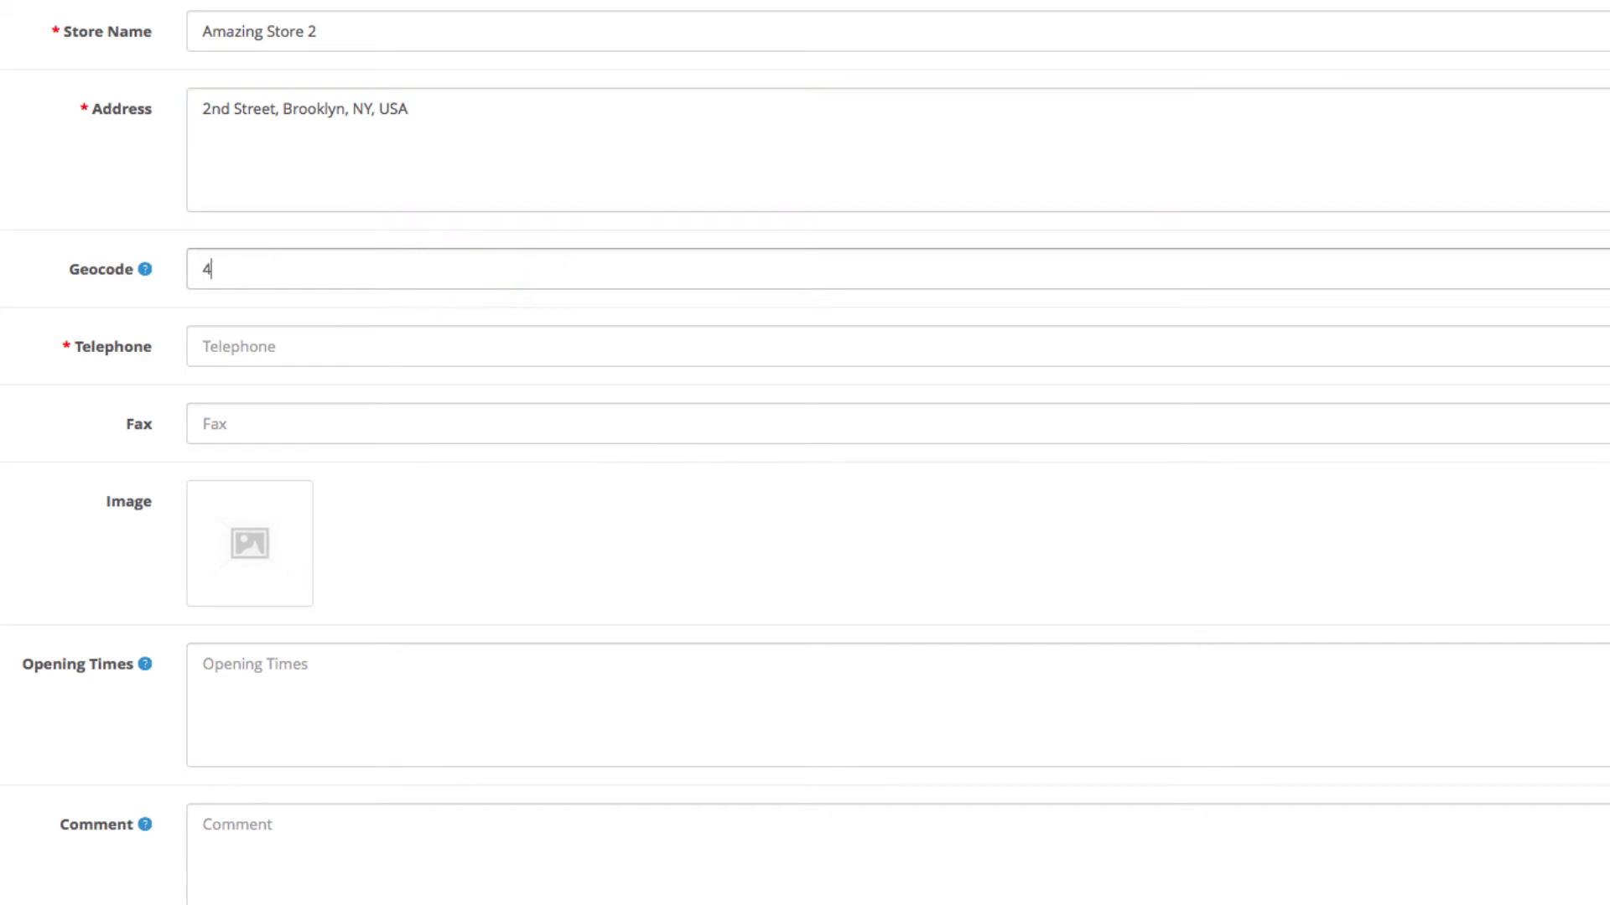
type("0.673966")
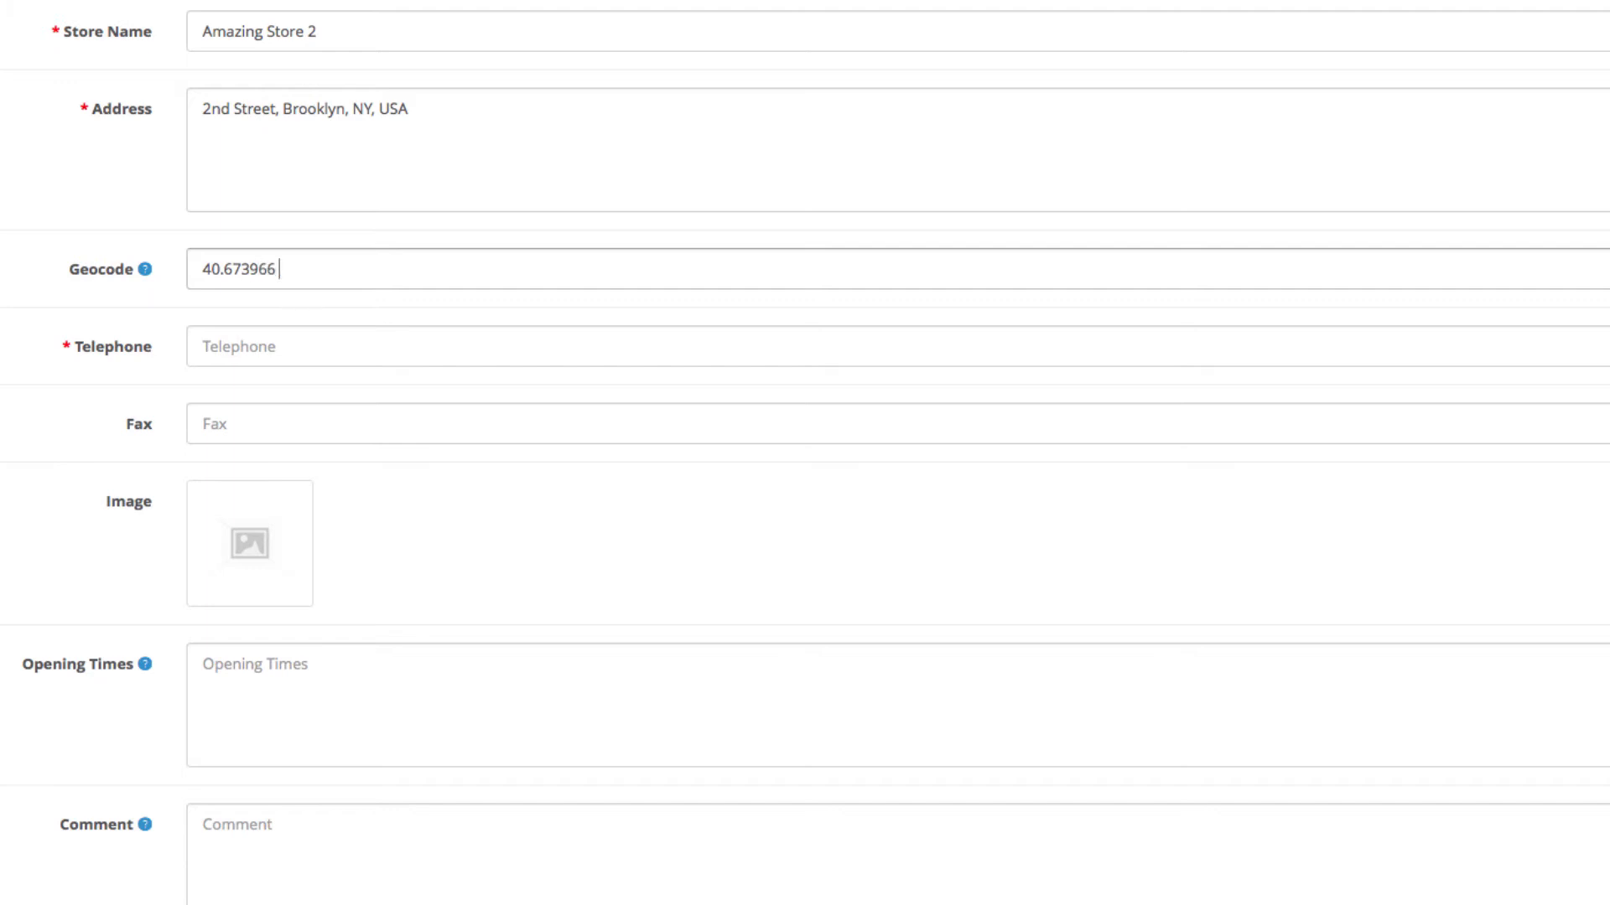
type("-73")
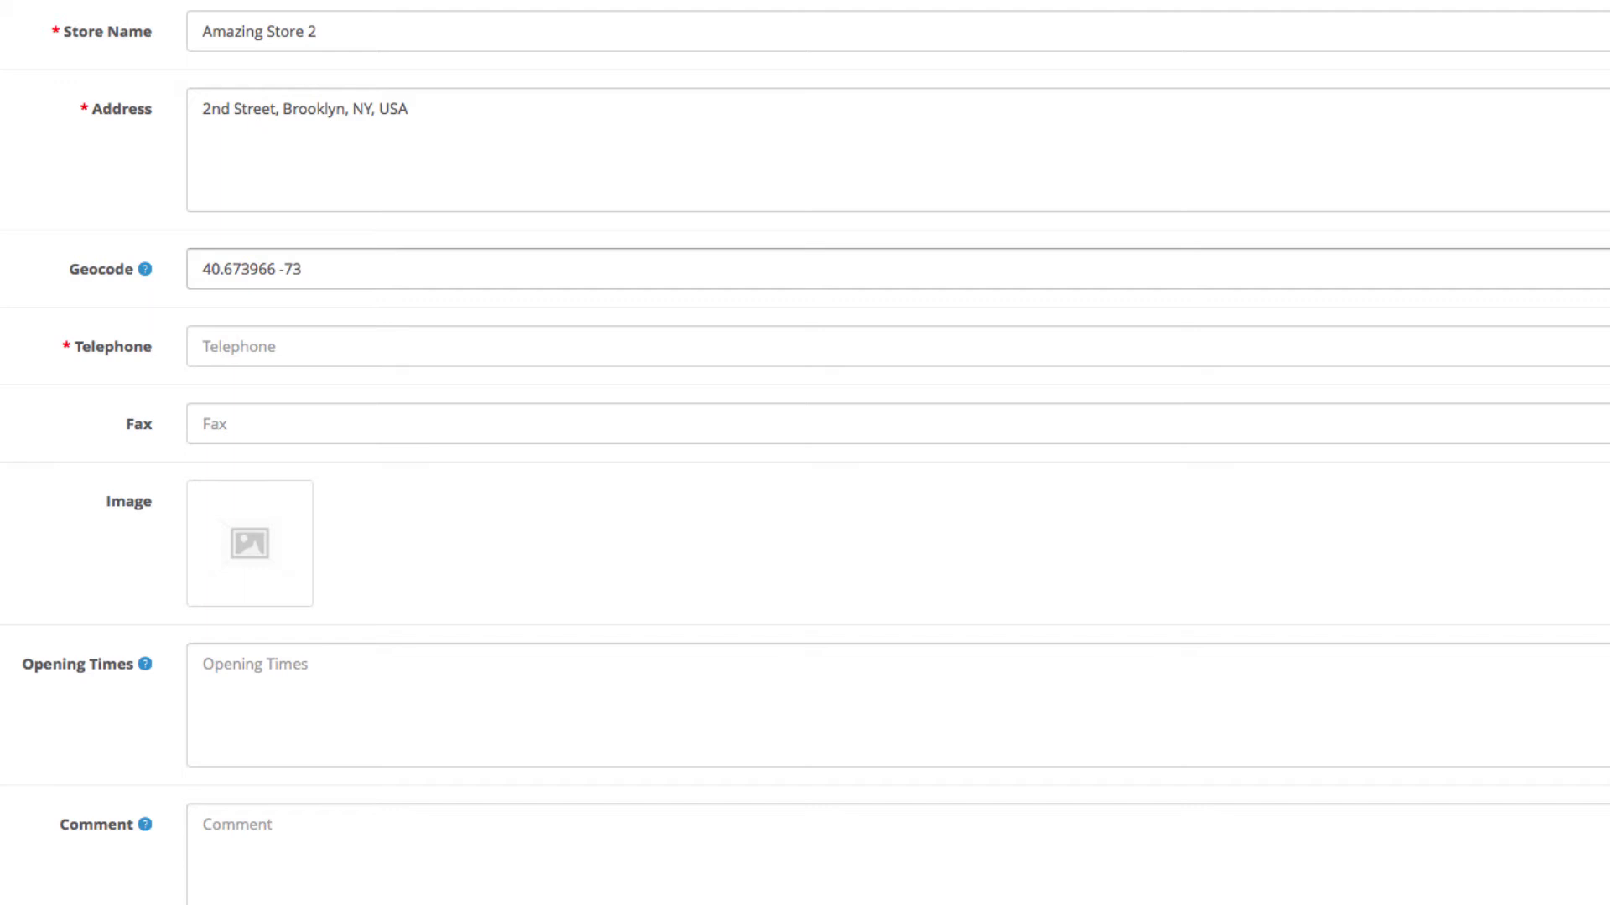
type(".98396")
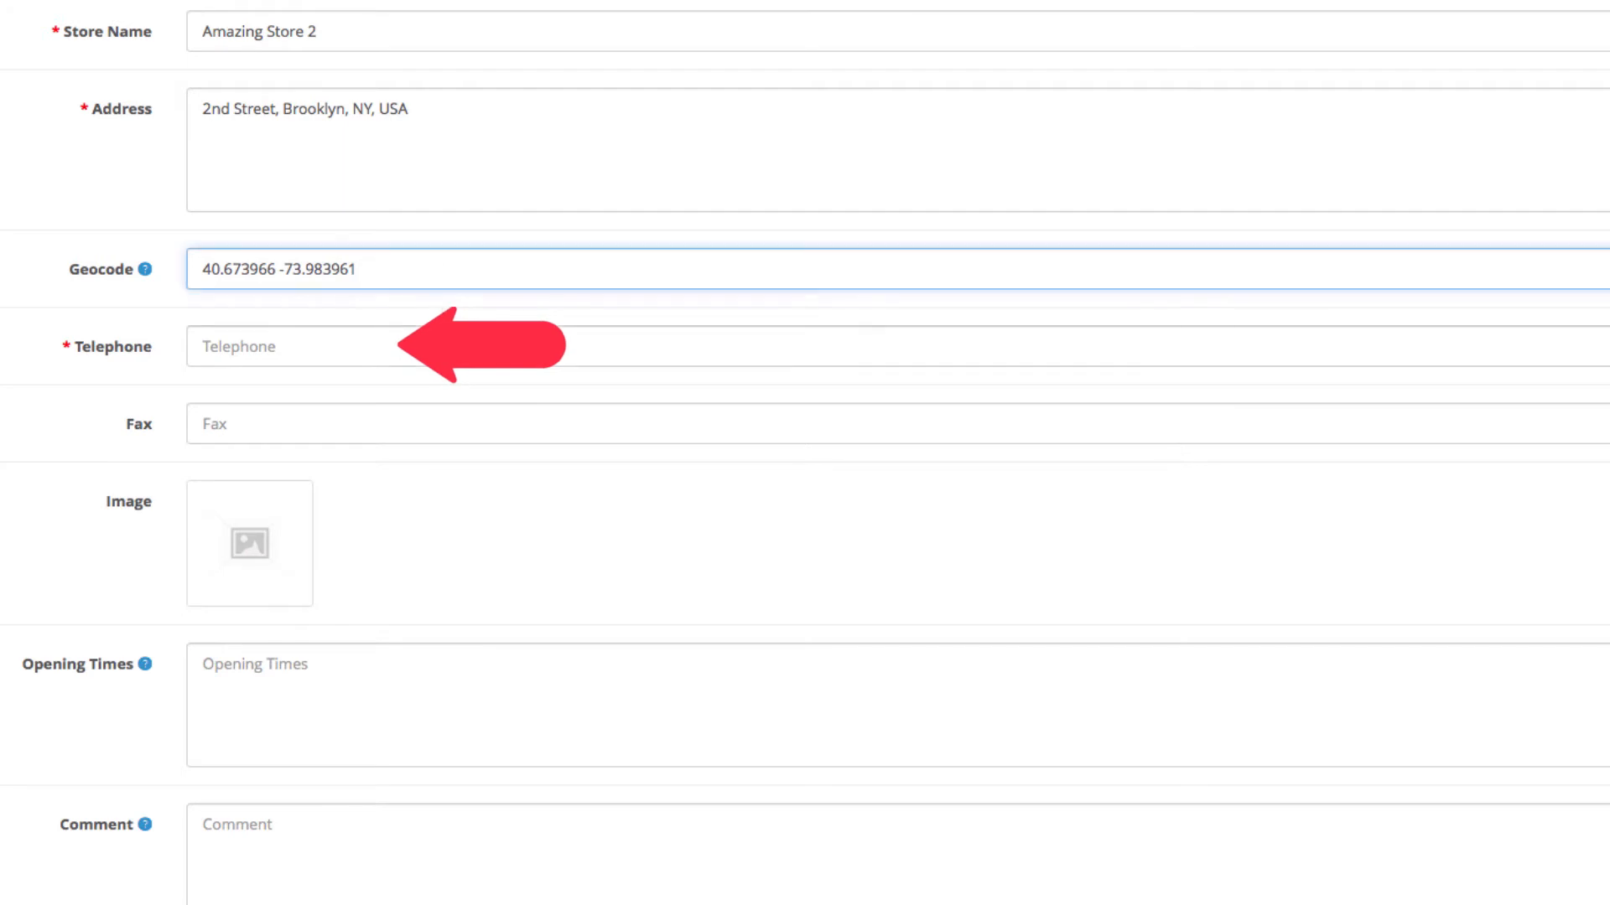
type("123123123")
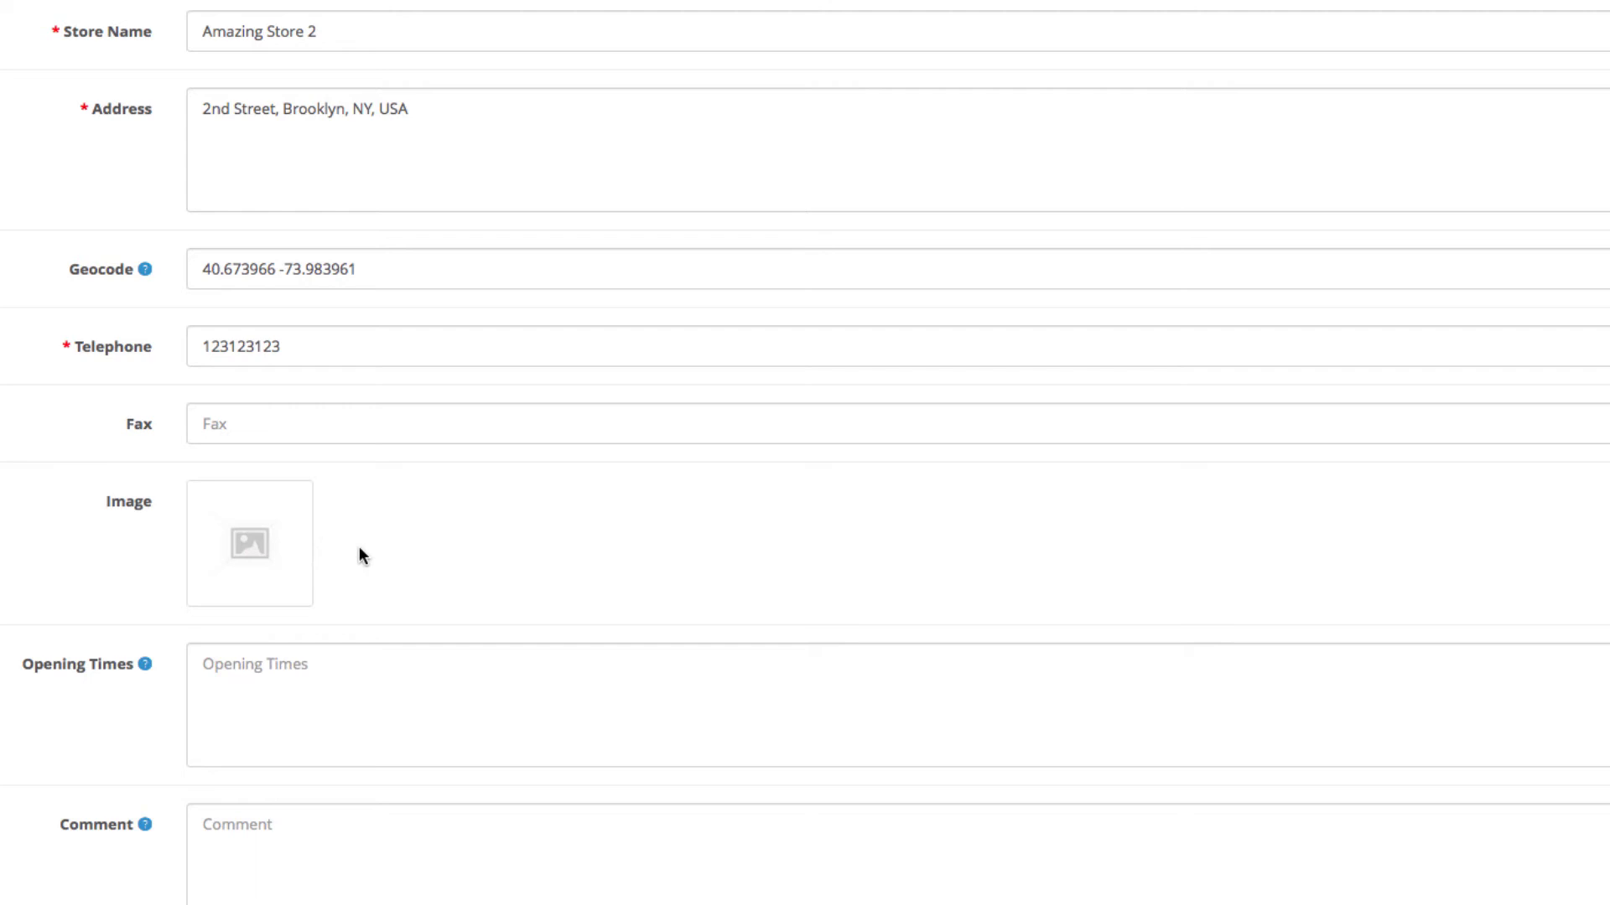
Step: Attach the iSenseLabs logo as the location's image via the image manager
left_click(248, 543)
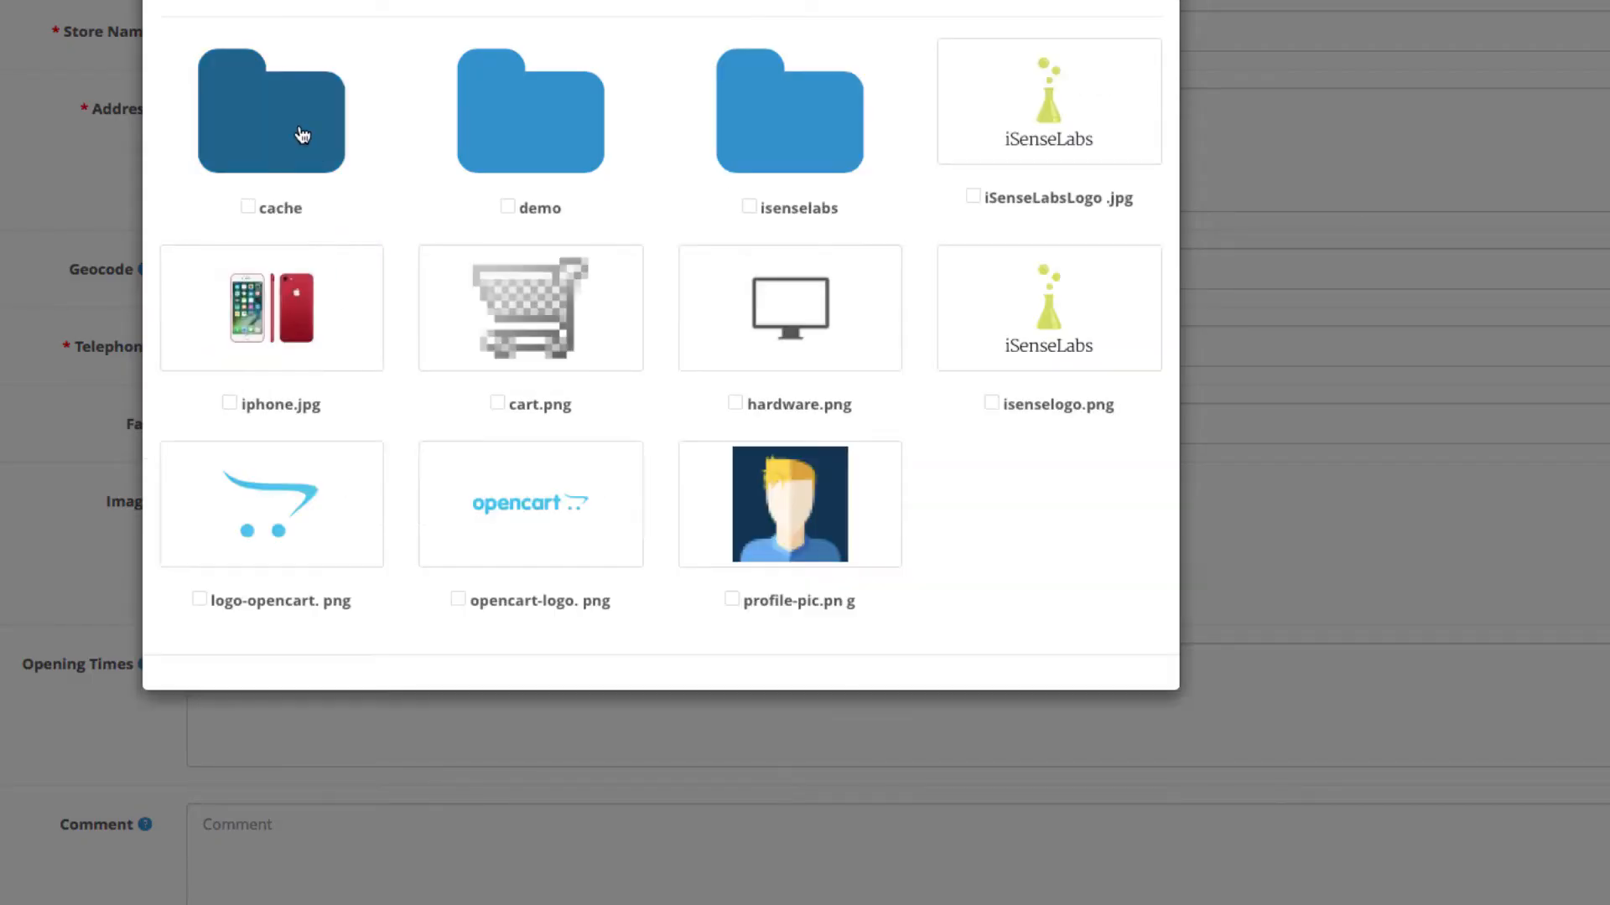
left_click(1047, 308)
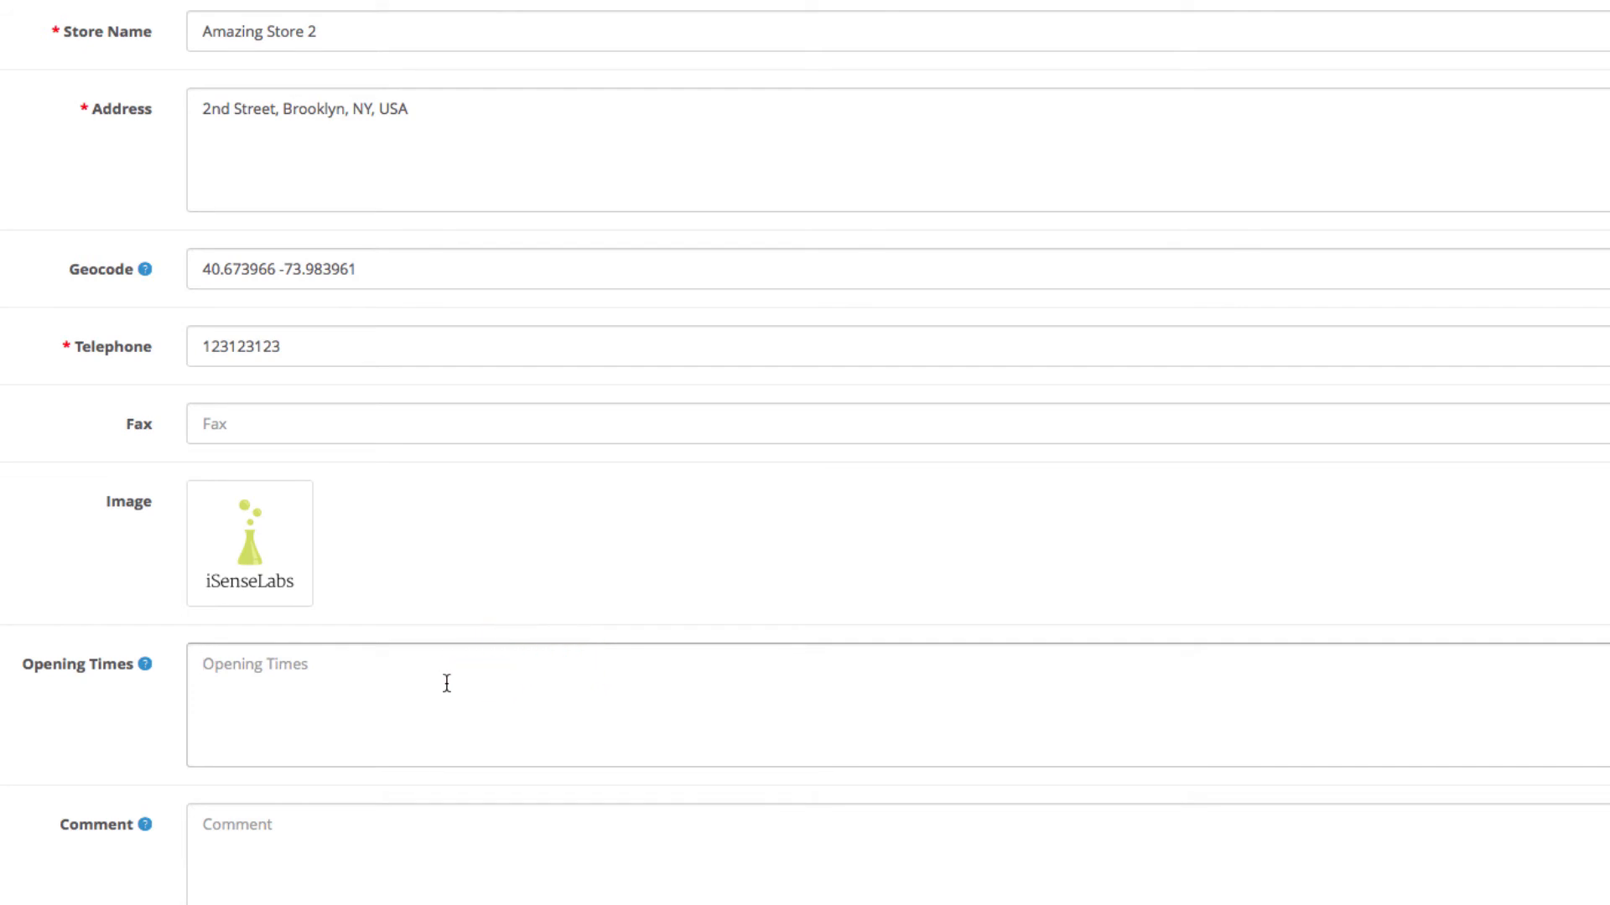
Step: Set opening times to 'Monday - Friday: 10.00AM to 08.00PM'
type("Monday - Frid")
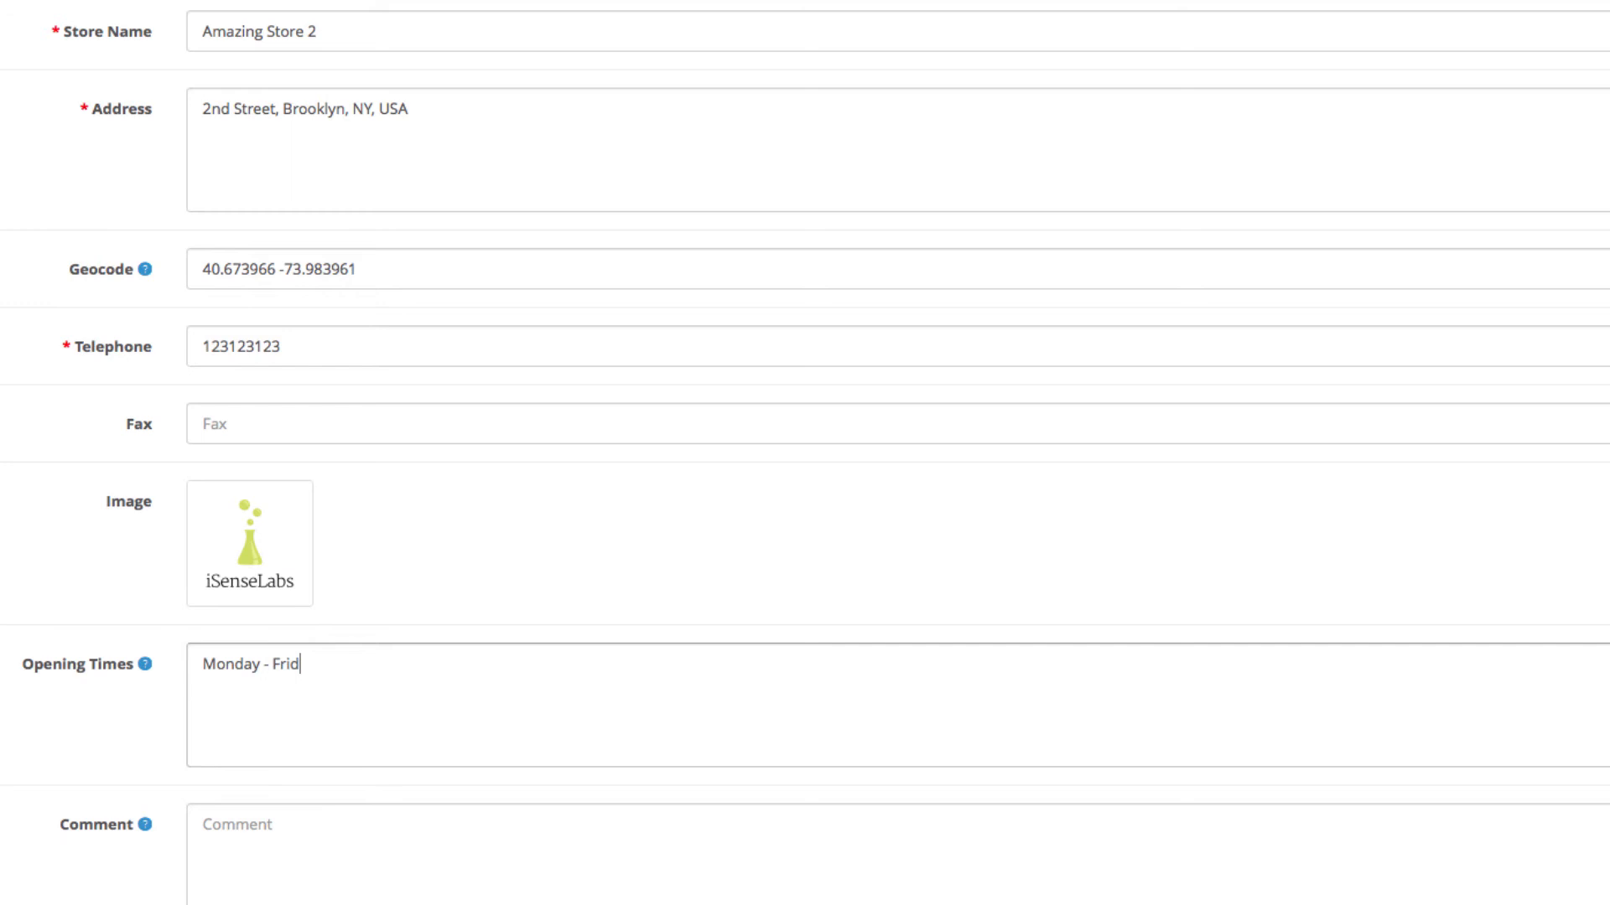
type("ay: 10.")
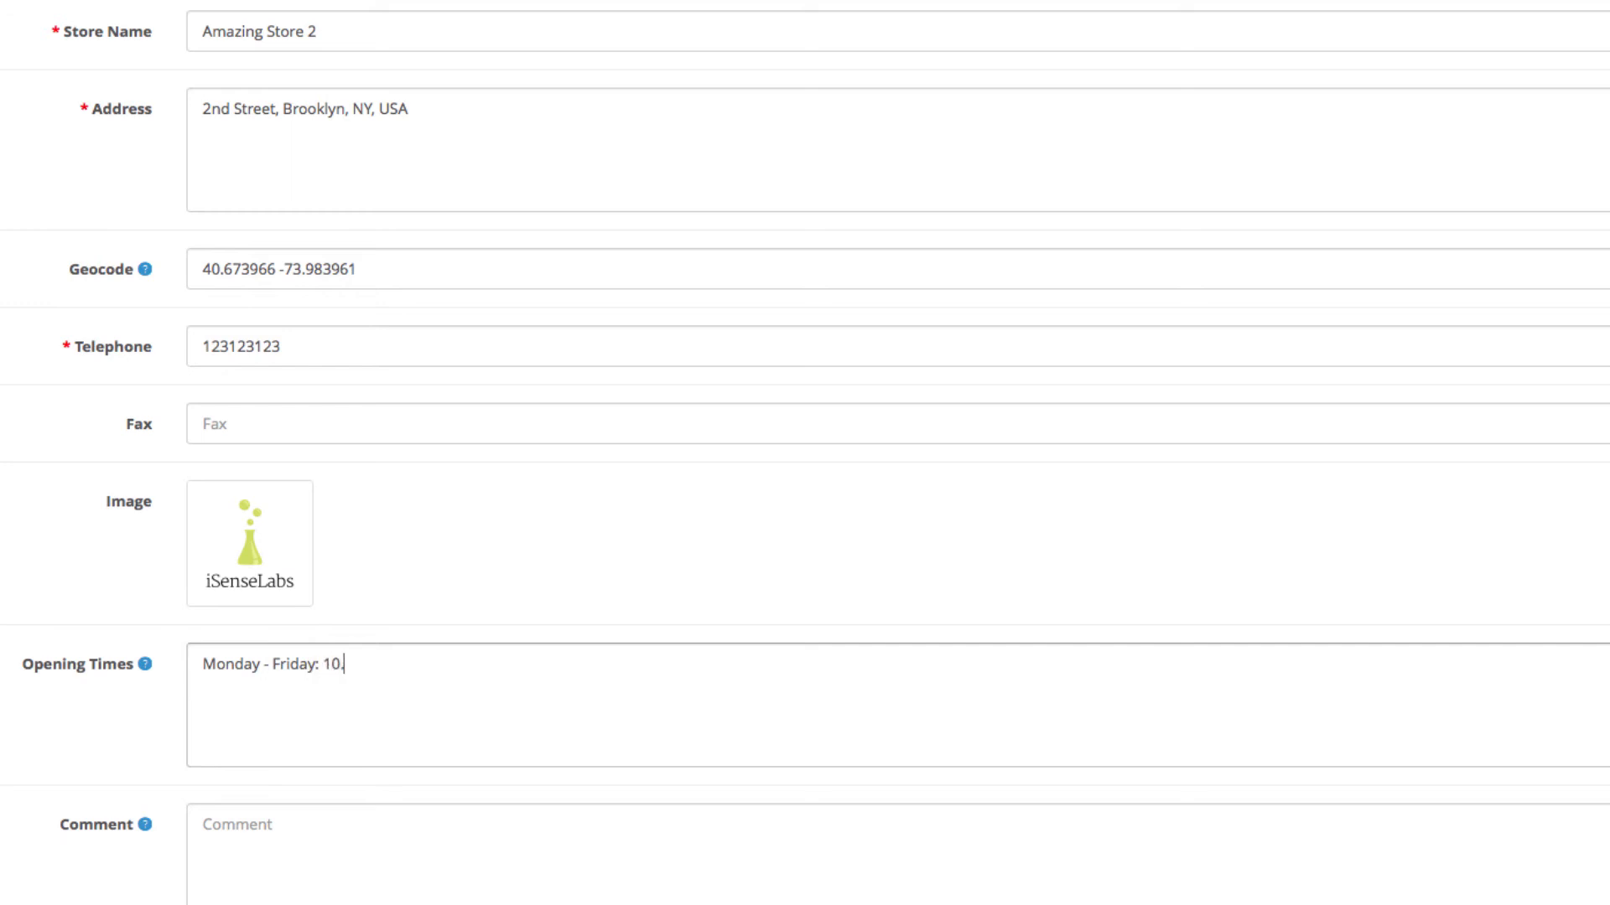
type("00A")
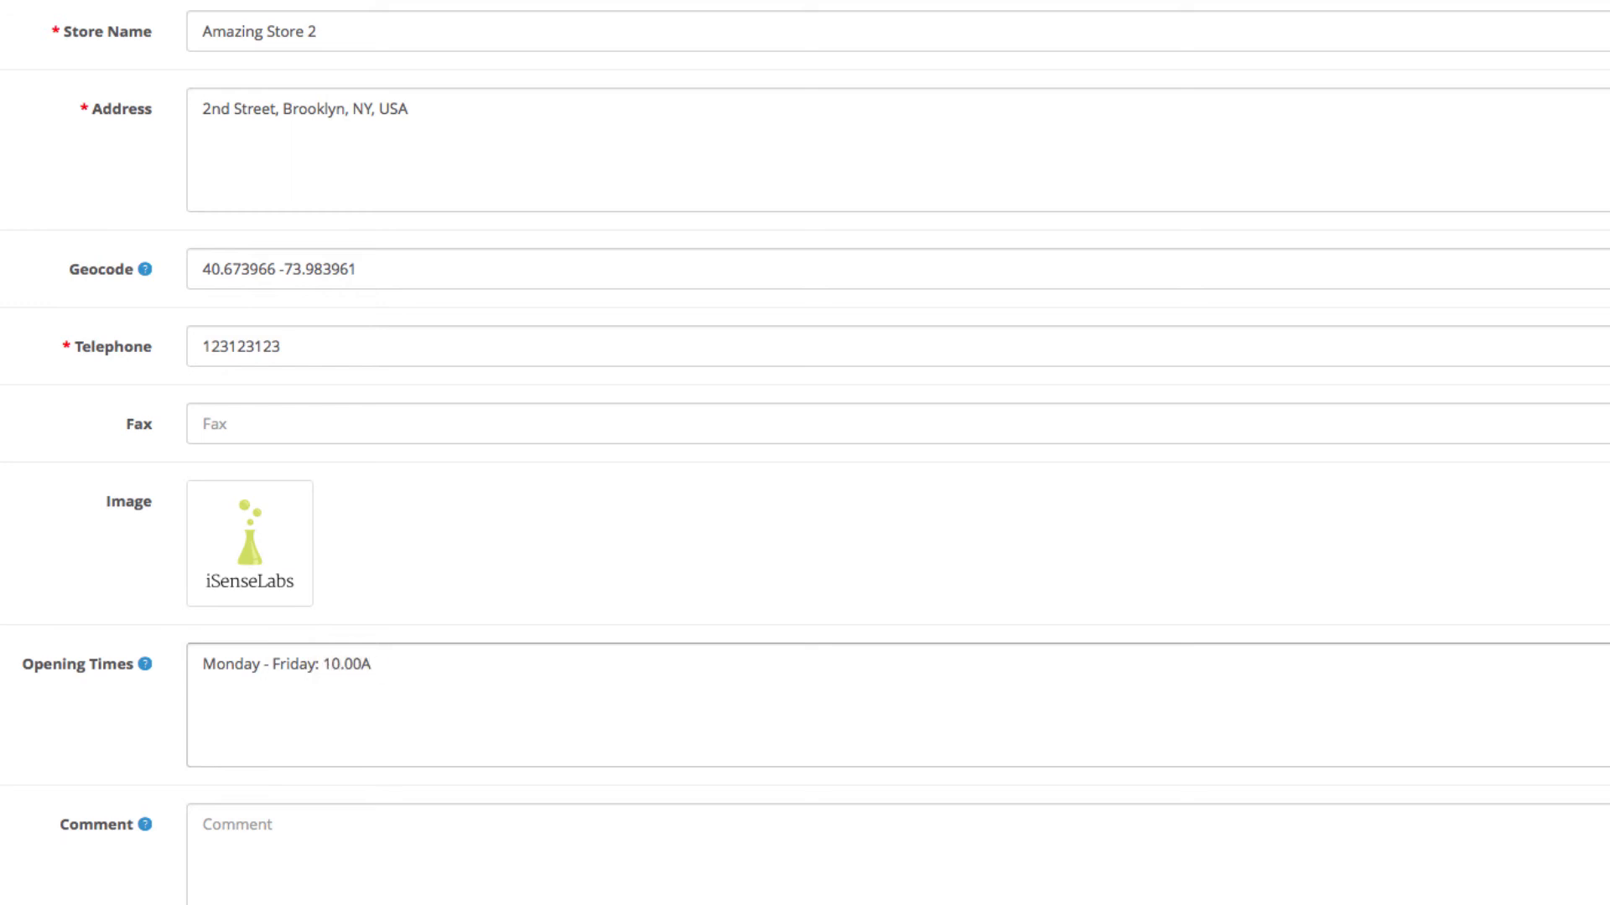
type("M to")
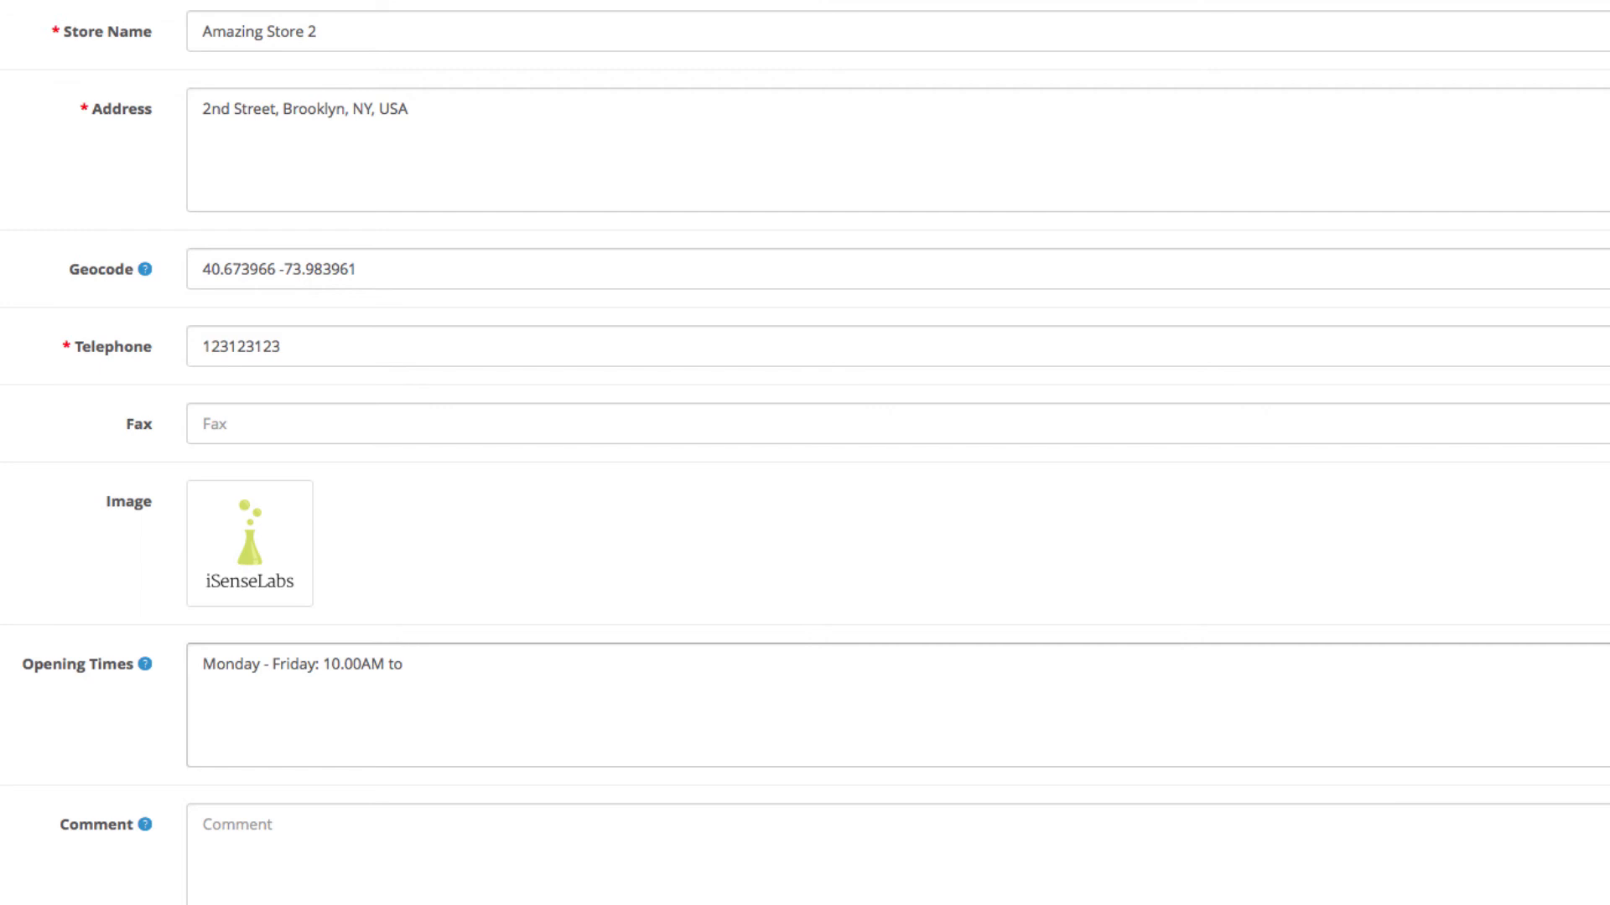
type("08.")
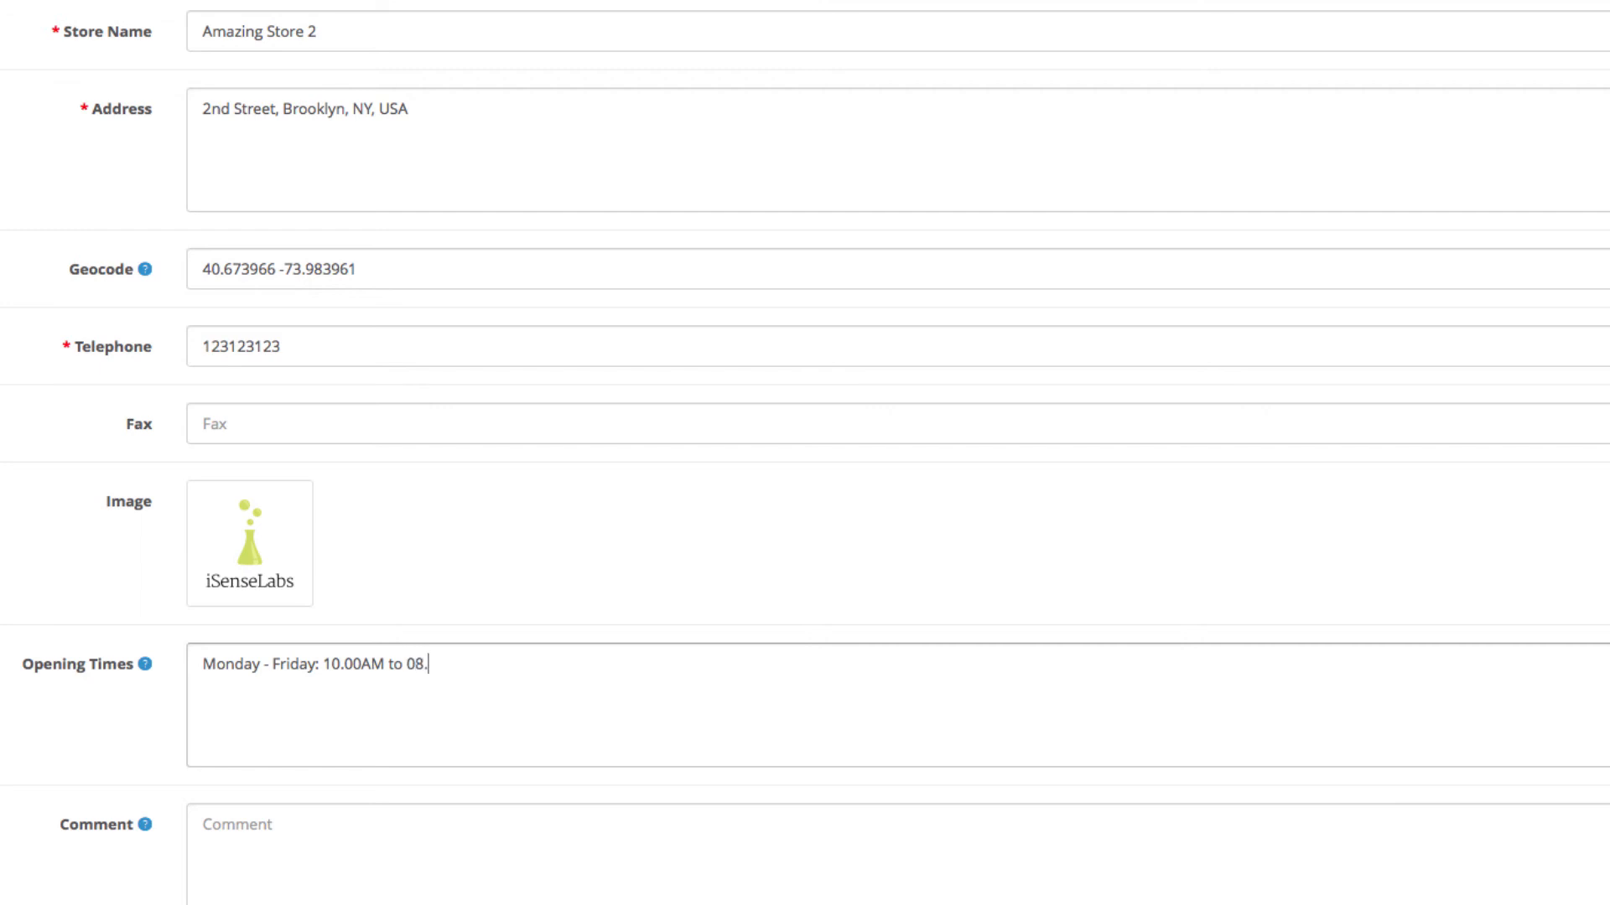
type("00PM")
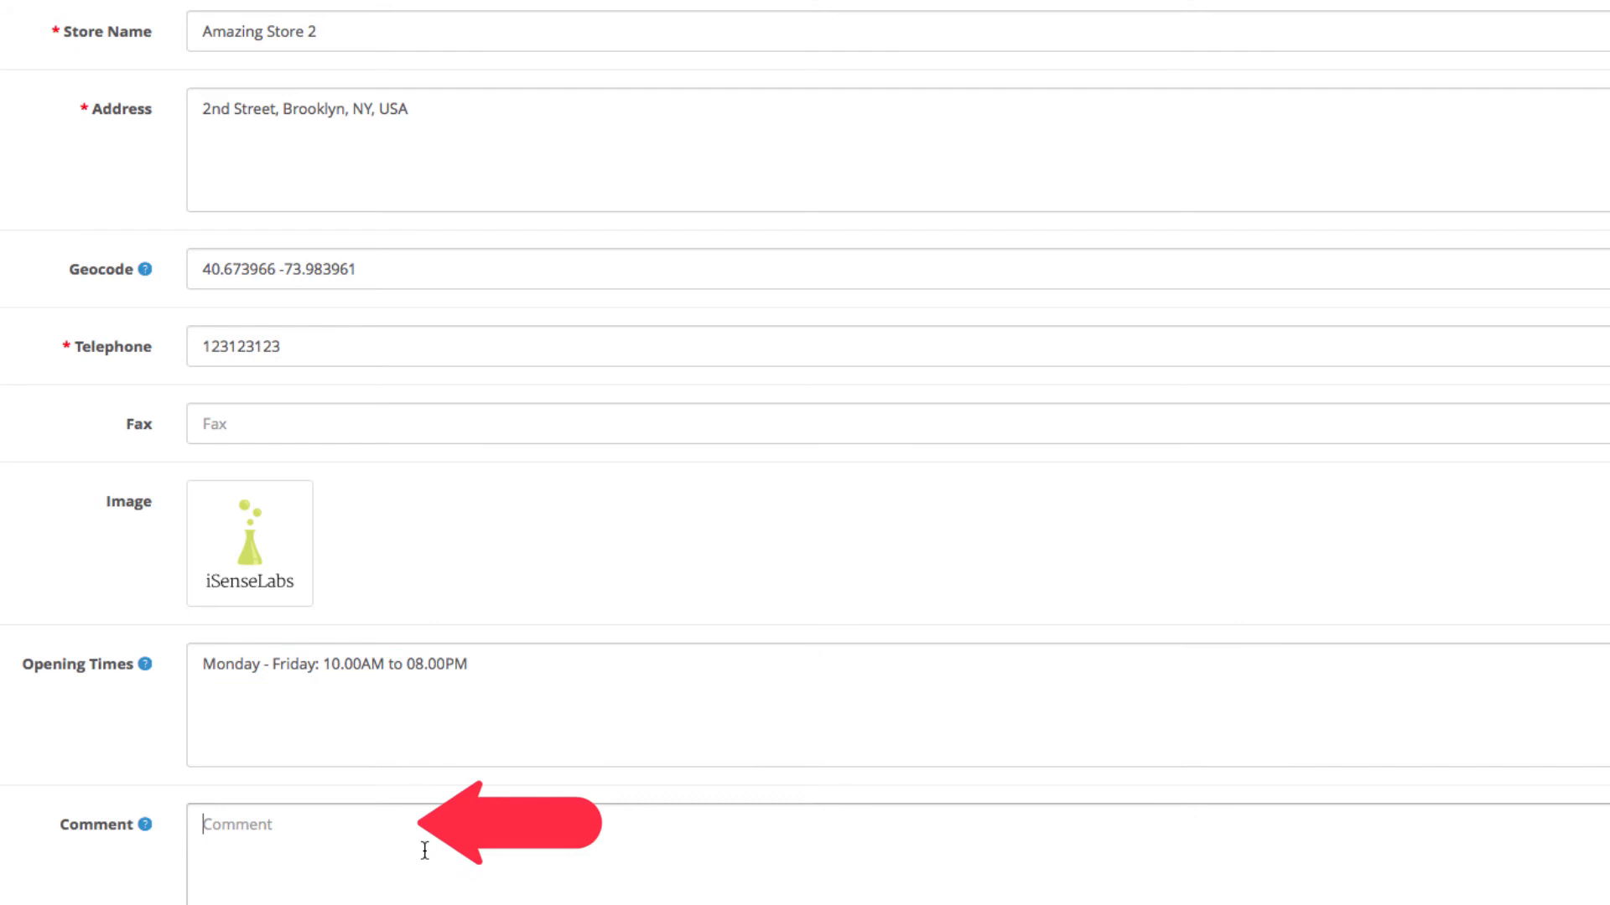
Step: Add the comment 'Cats allowed.' and save Amazing Store 2 to the location list
type("Cats all")
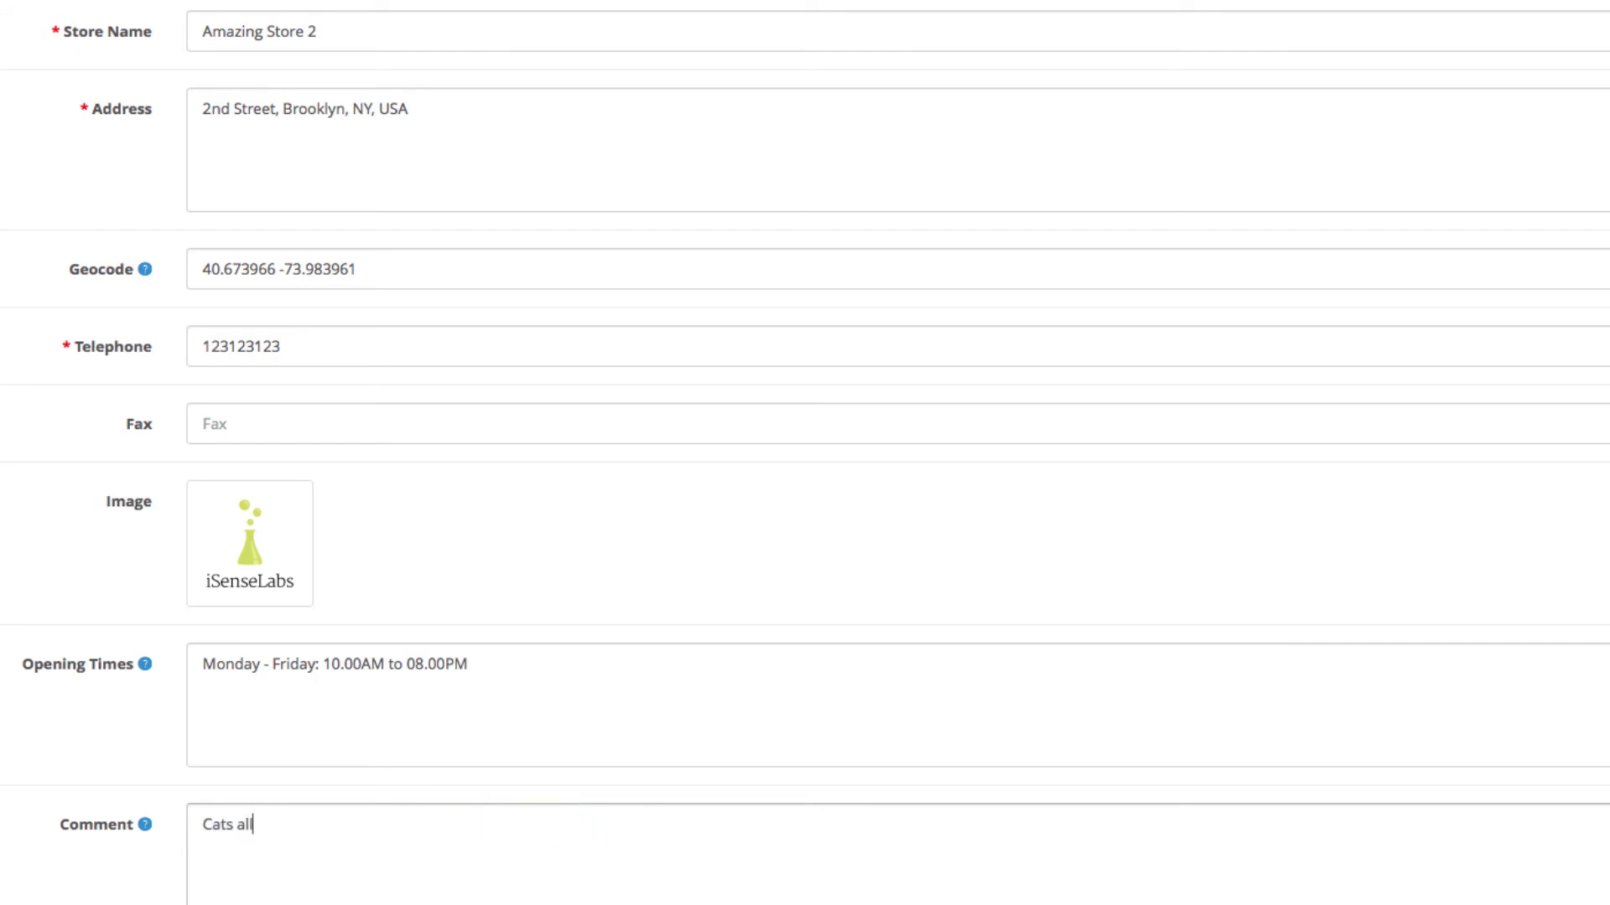
type("owed.")
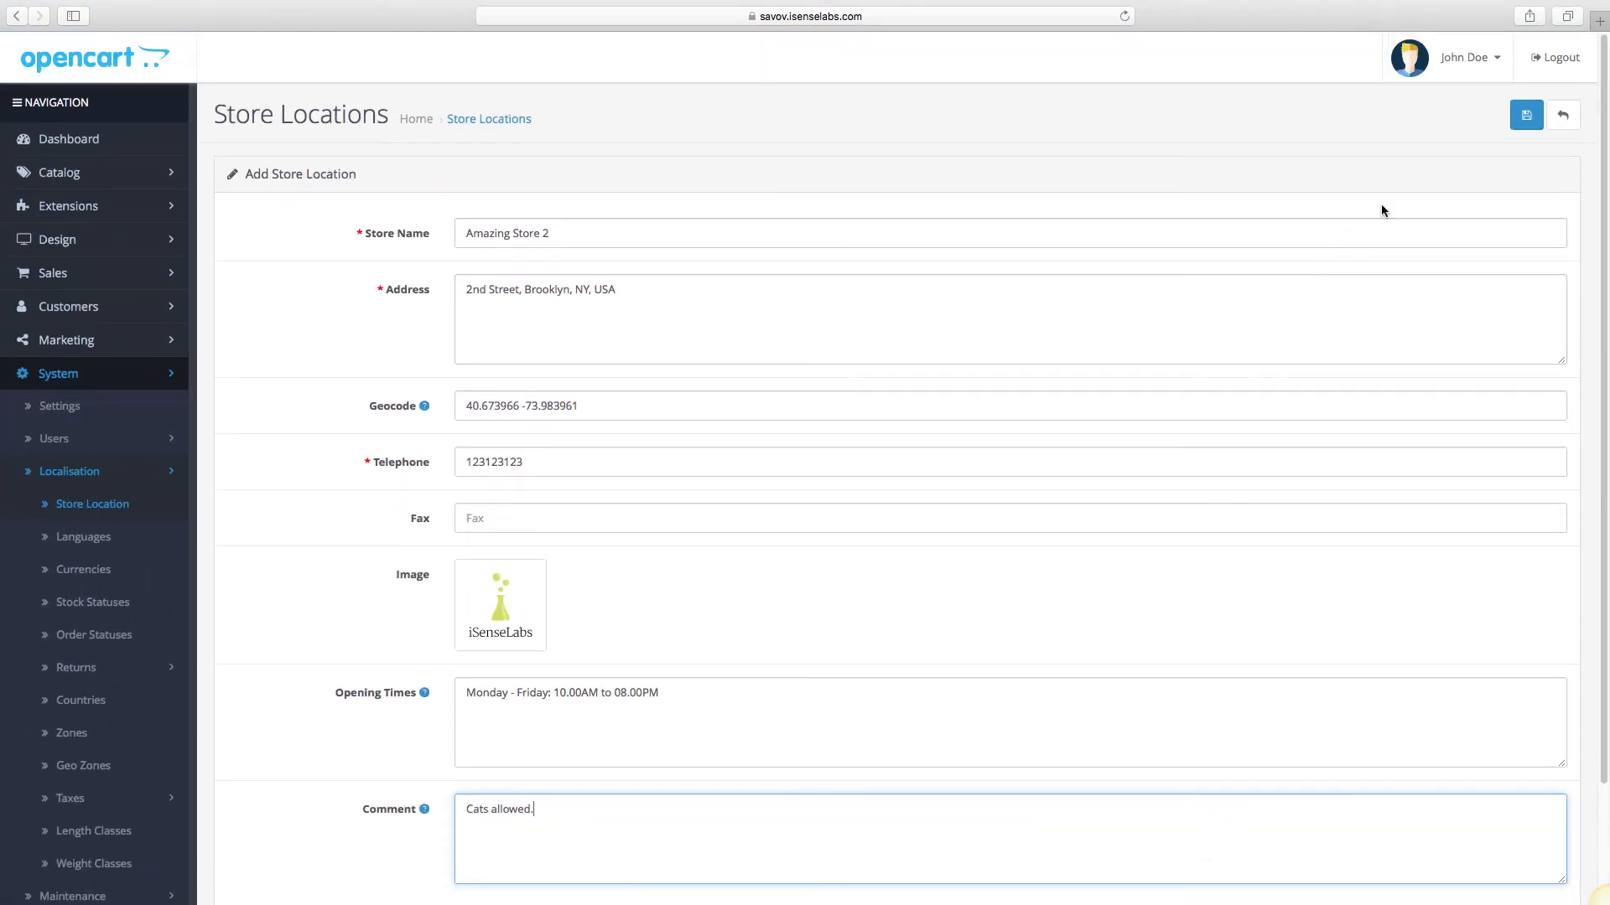
left_click(1526, 114)
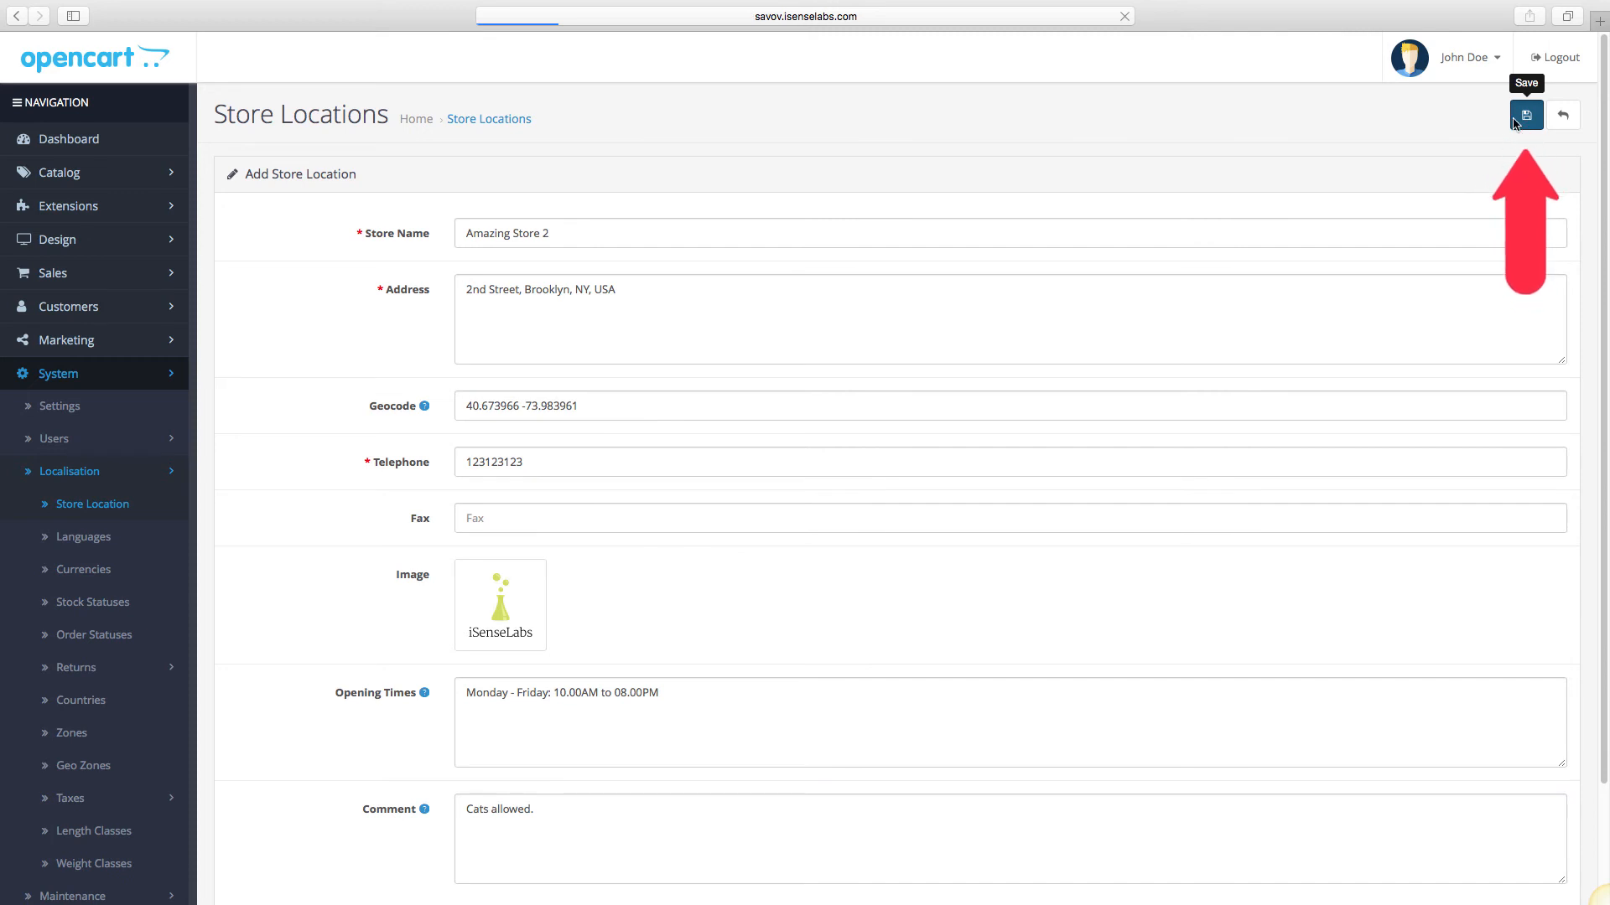
left_click(1527, 114)
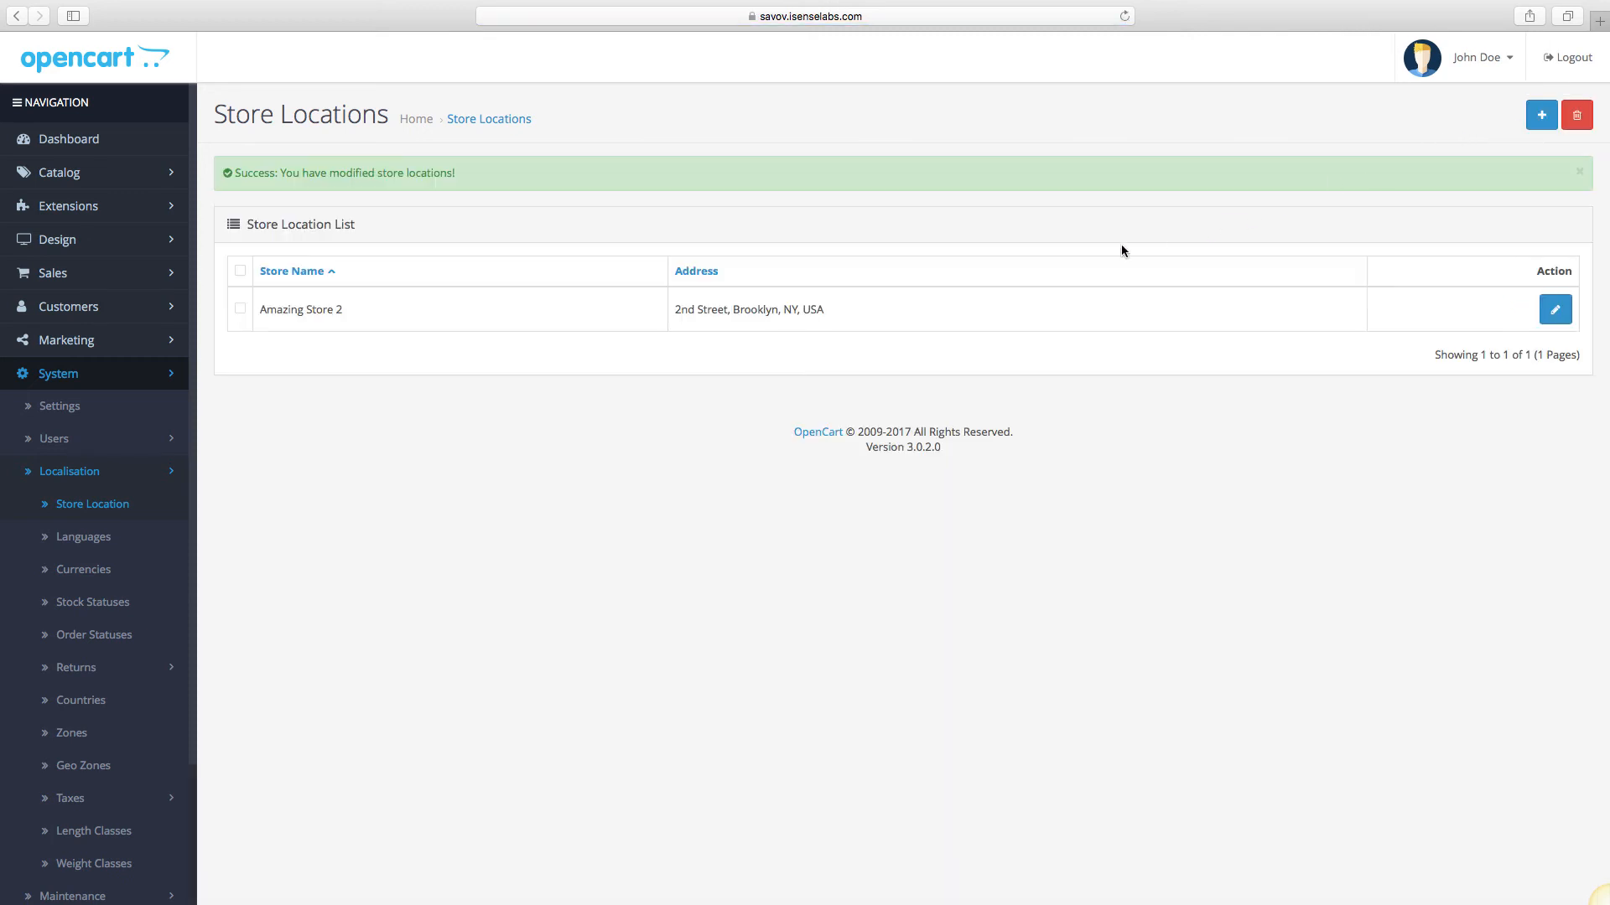
Step: Tick Amazing Store 2 as a store location in Amazing Store's settings, save, and go to the storefront
left_click(59, 406)
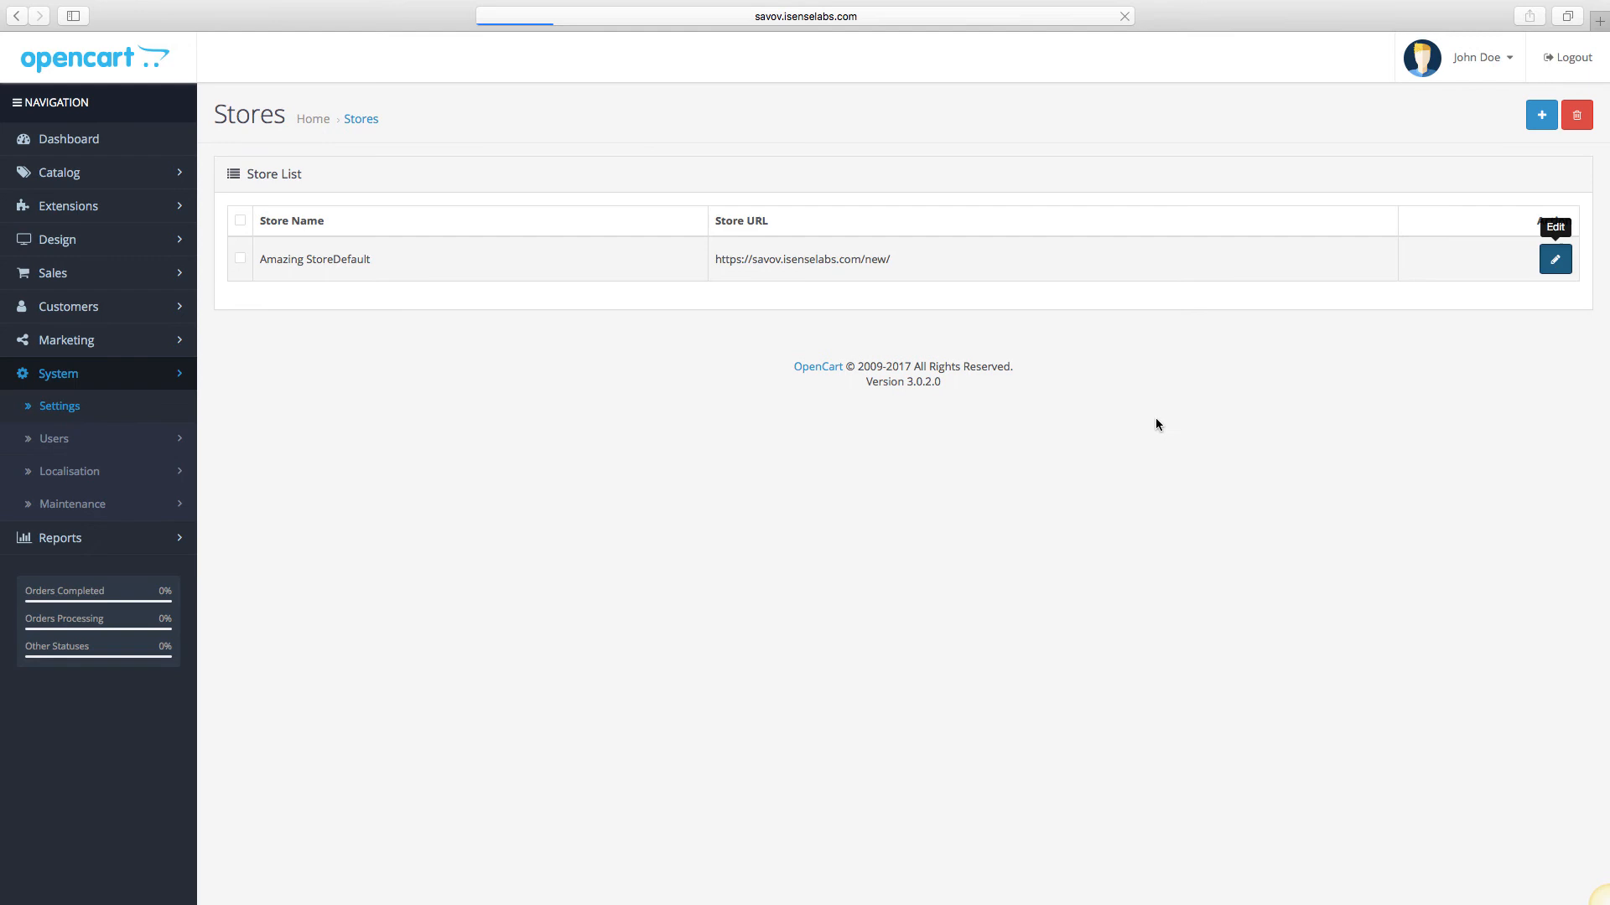
left_click(1555, 259)
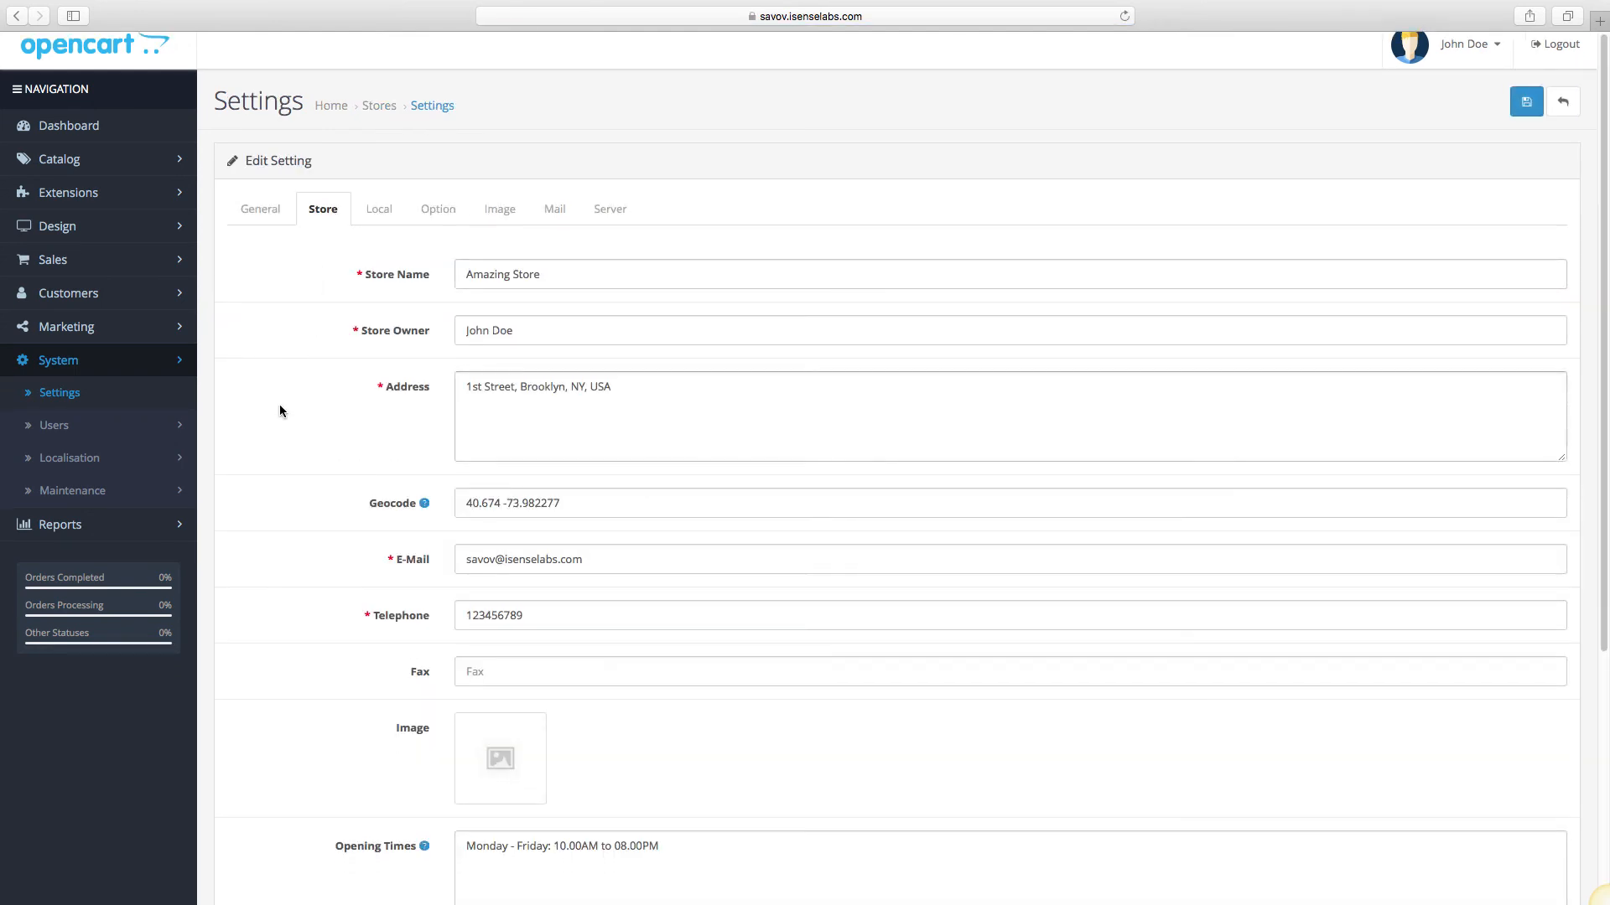
scroll("down", 3)
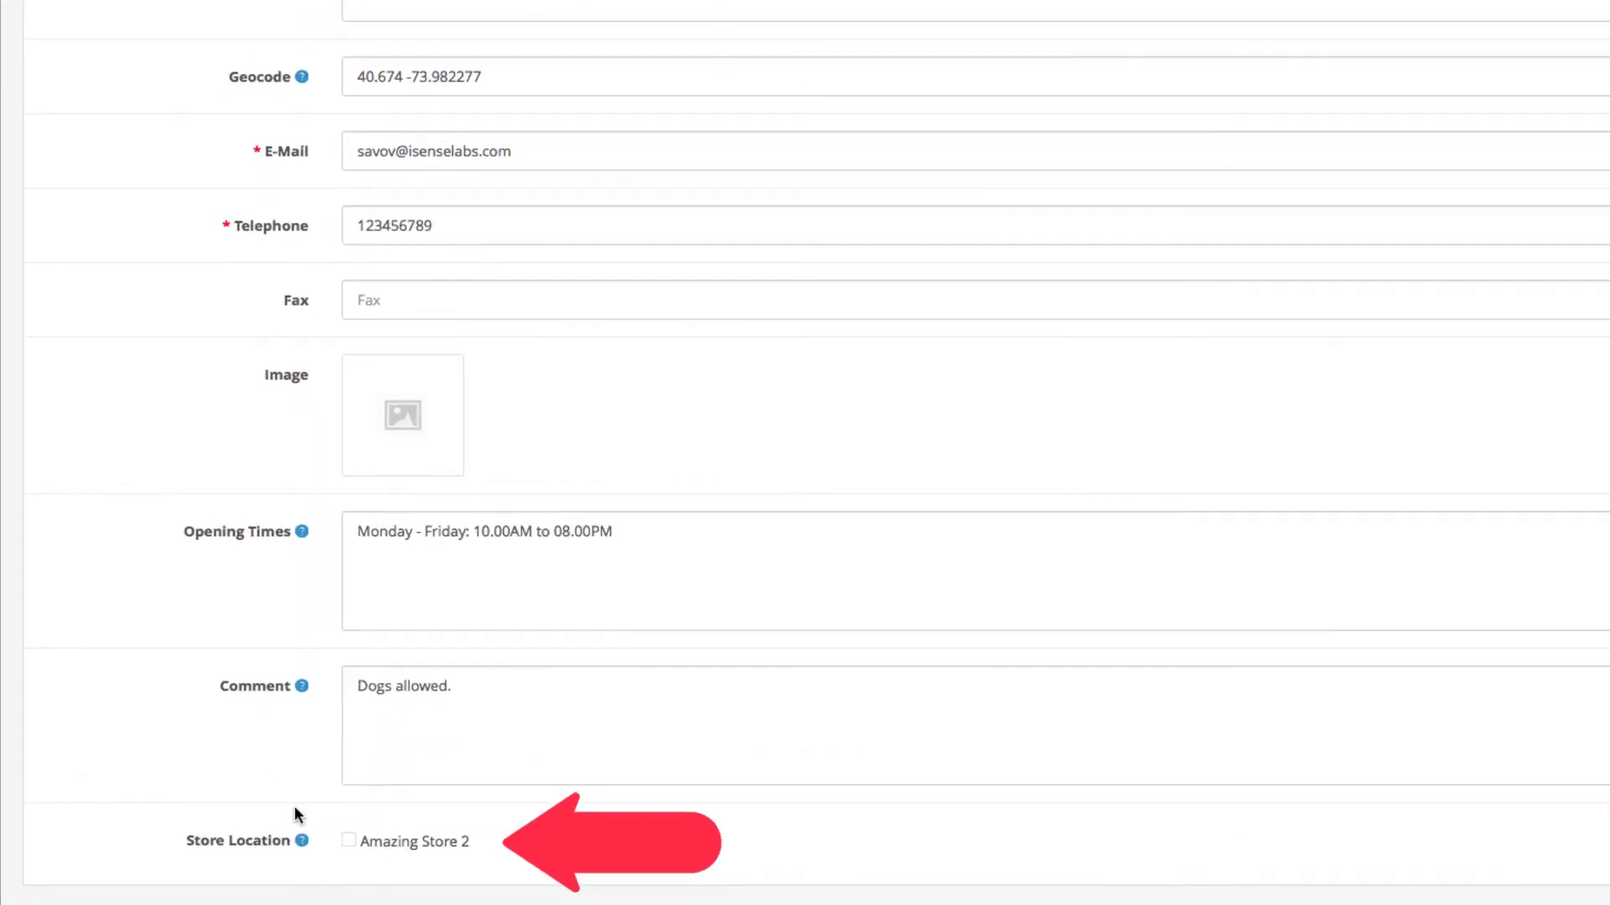
left_click(349, 845)
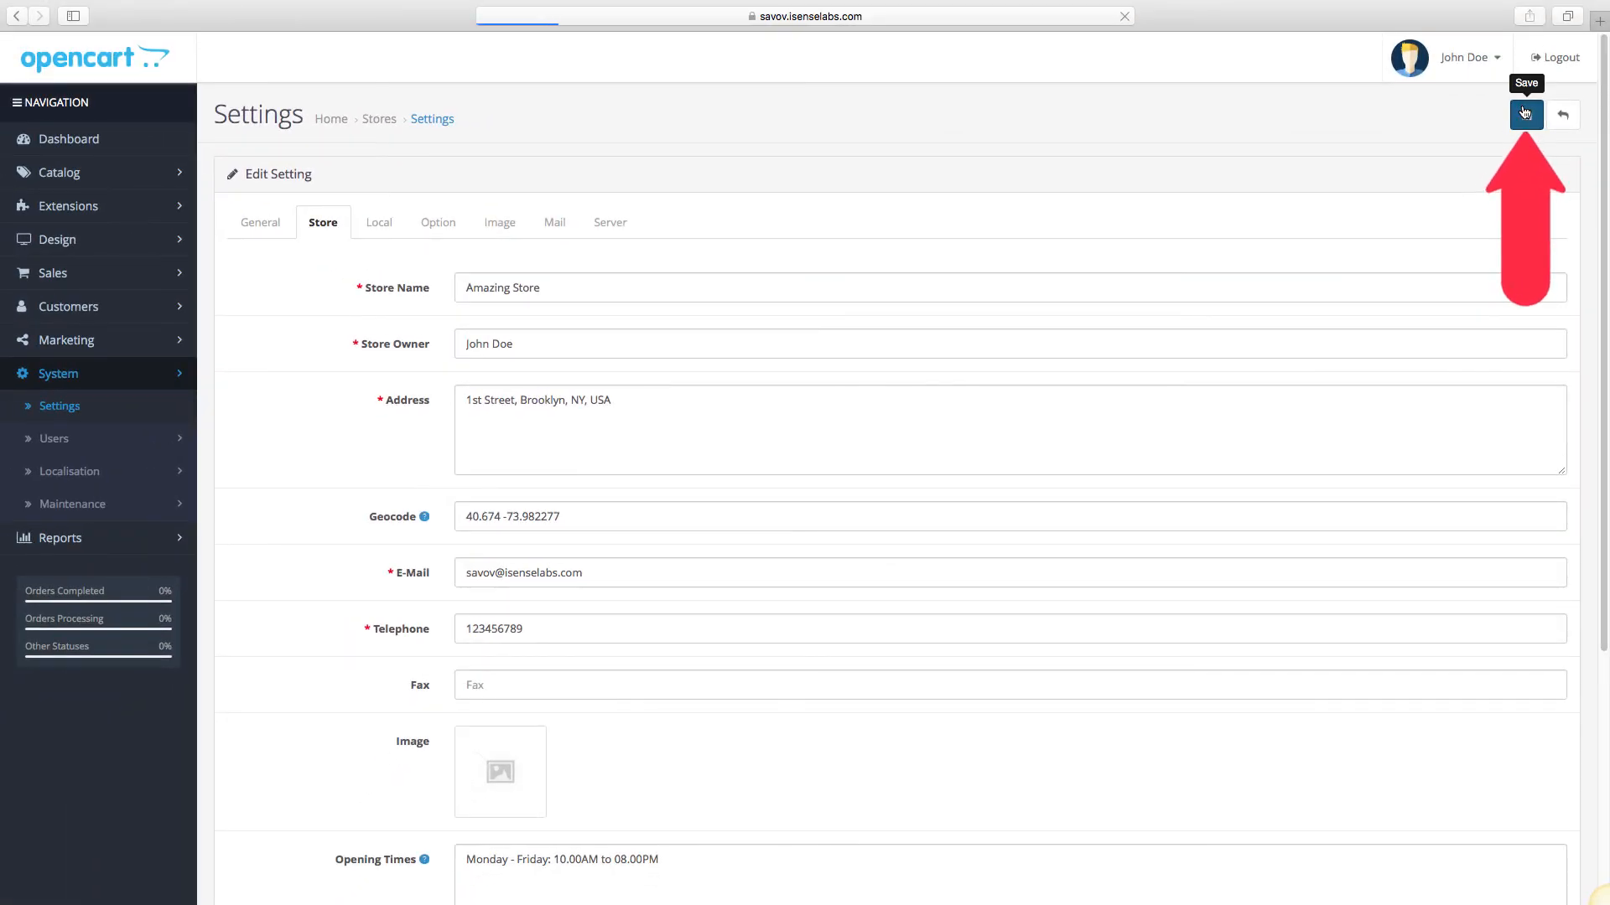
left_click(1524, 114)
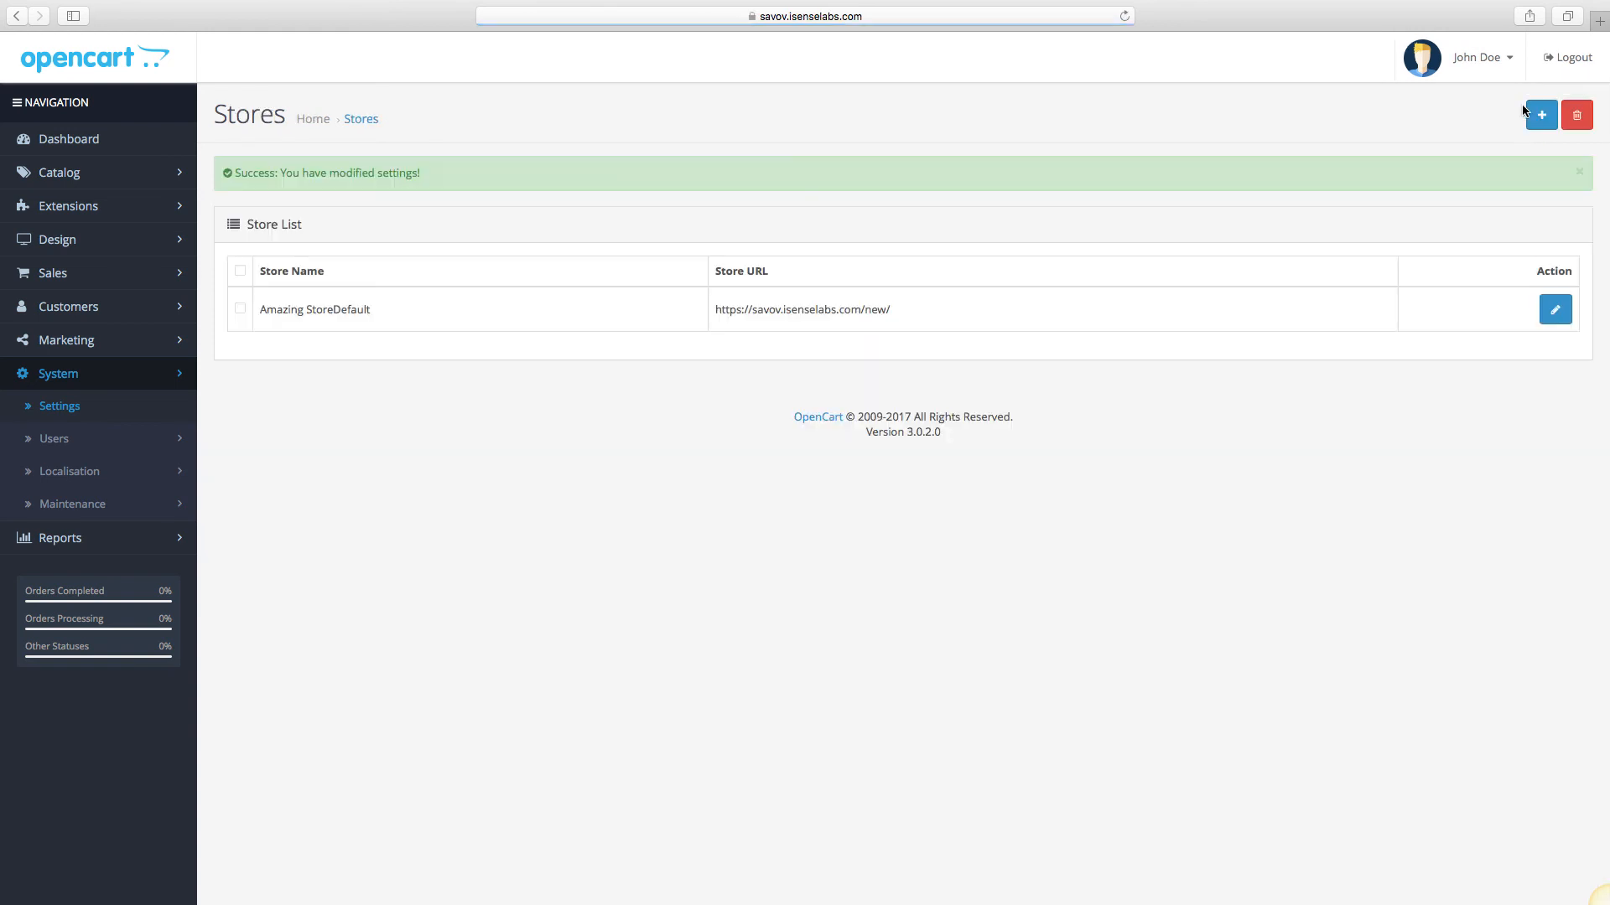
left_click(1477, 56)
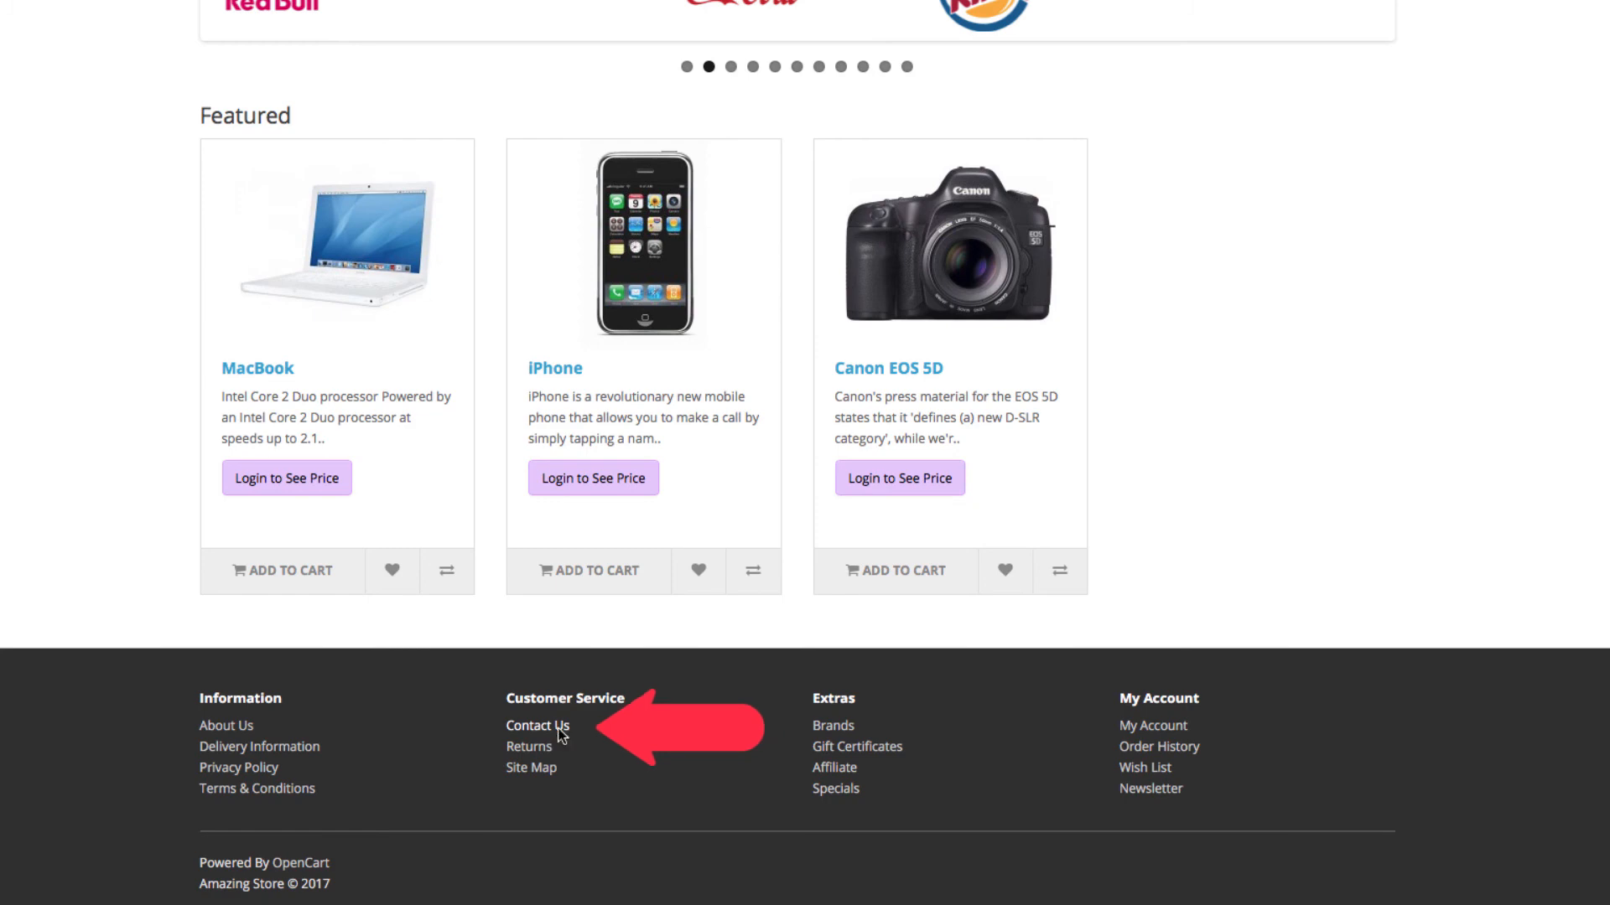
Step: Show Amazing Store 2's details under Our Stores on the storefront Contact Us page
left_click(536, 730)
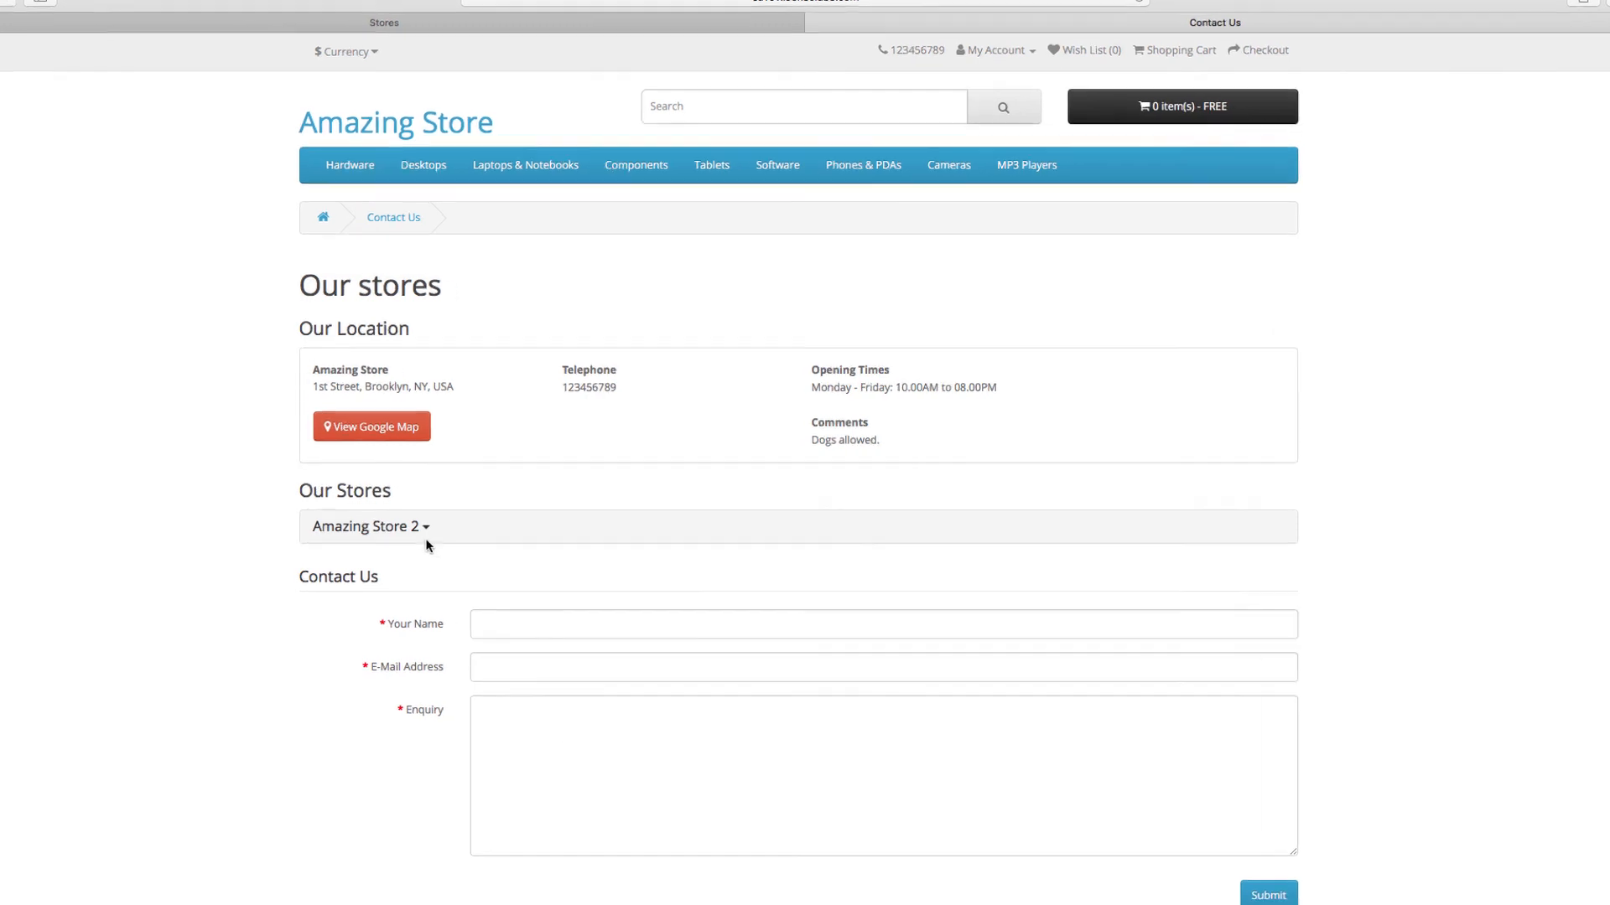
left_click(370, 527)
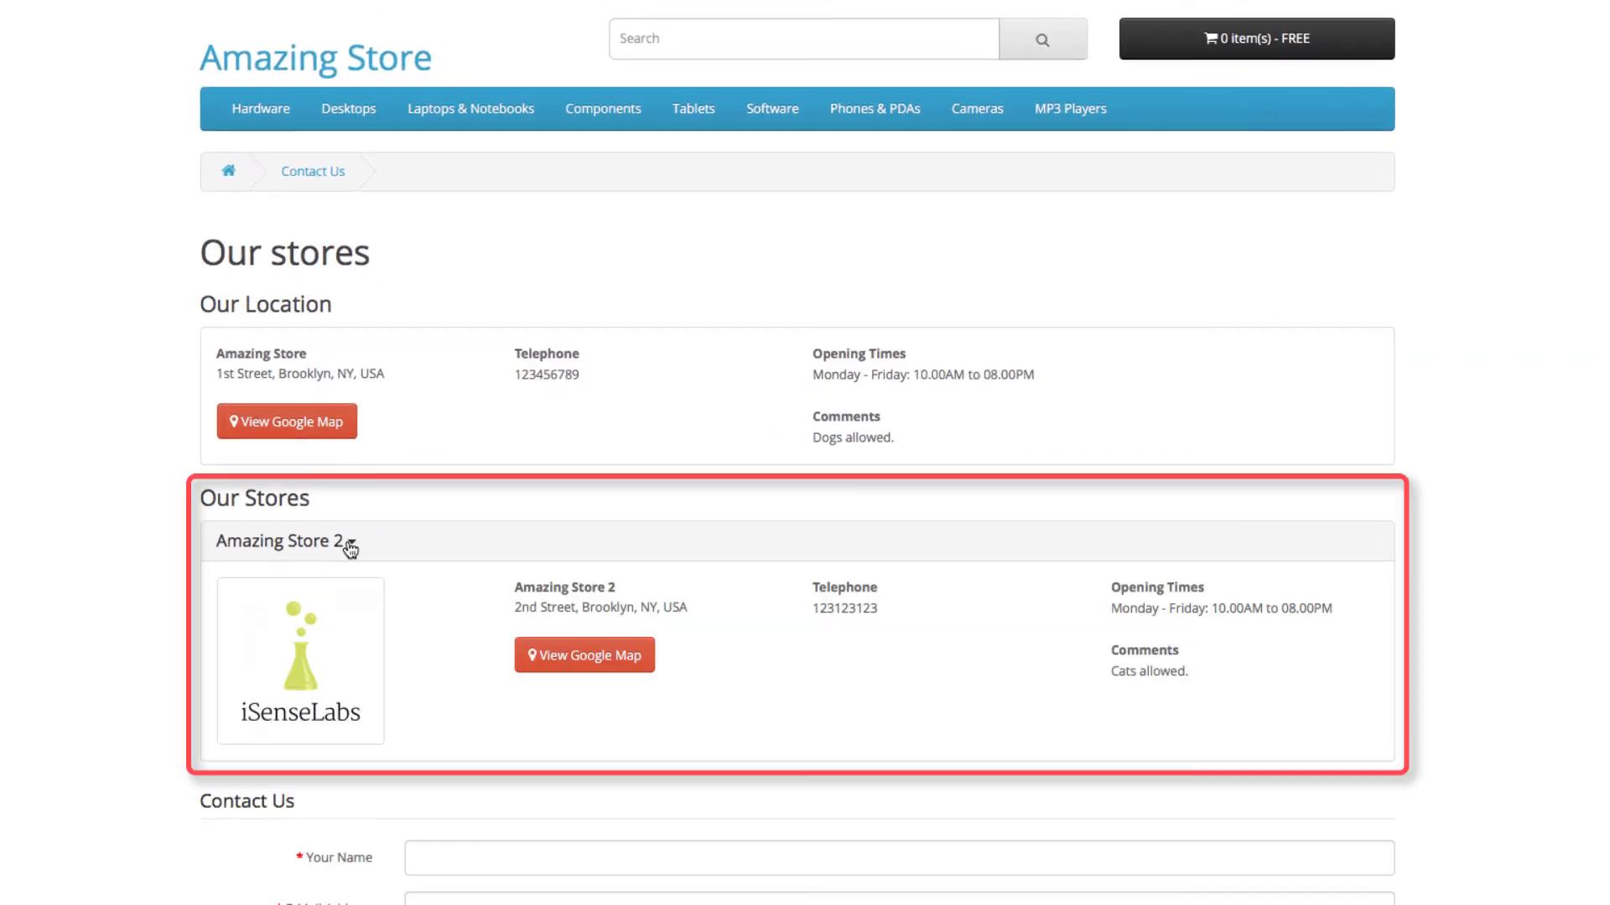